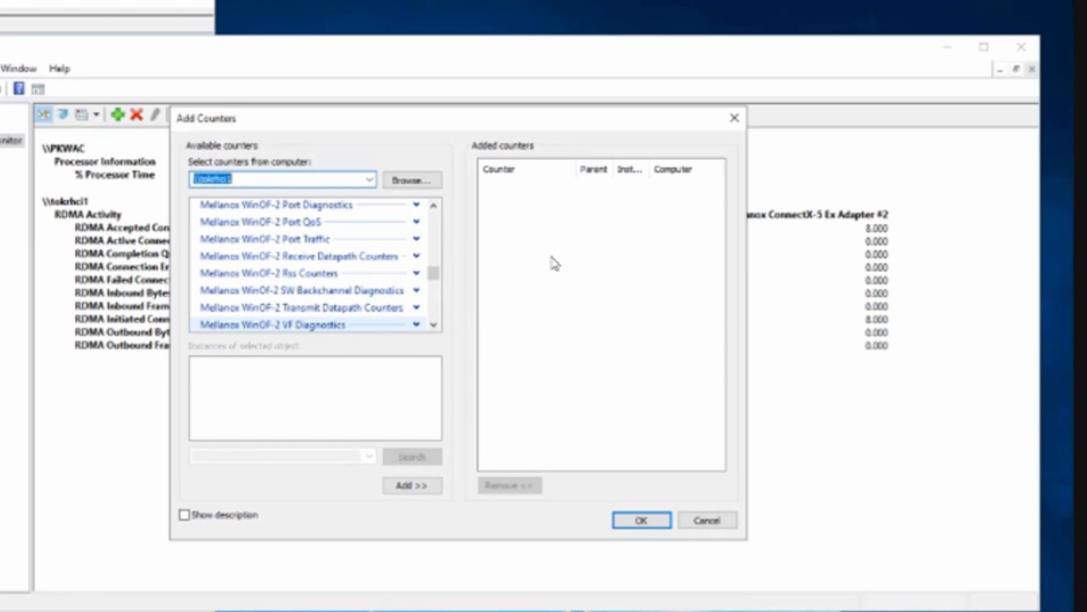
mouse_move(313, 255)
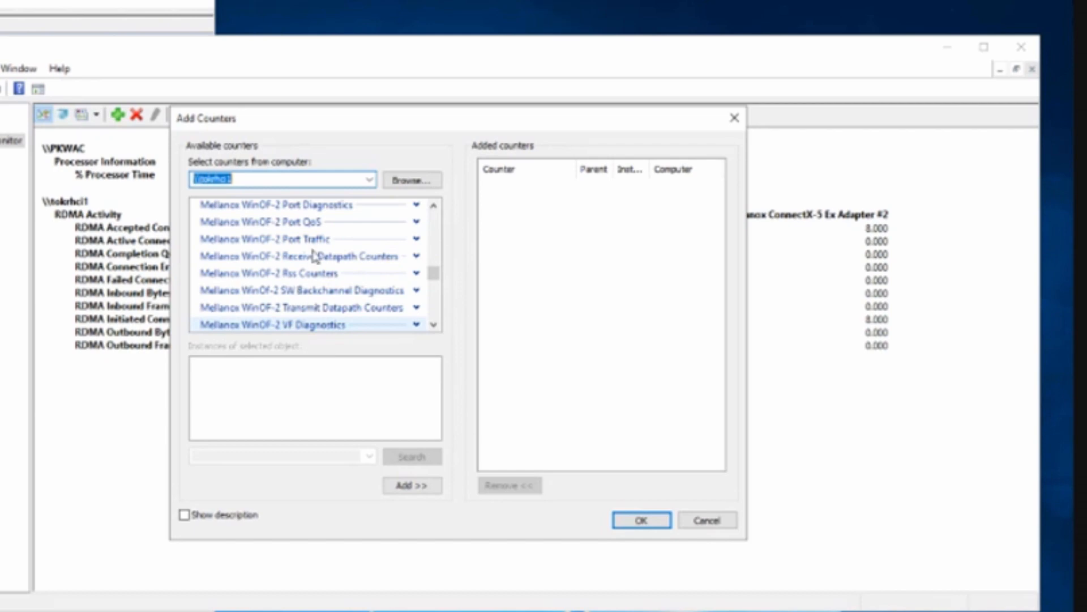
Add the Mellanox WinOF-2 Port QoS counters for the shift-selected adapter Priority instances
click(285, 221)
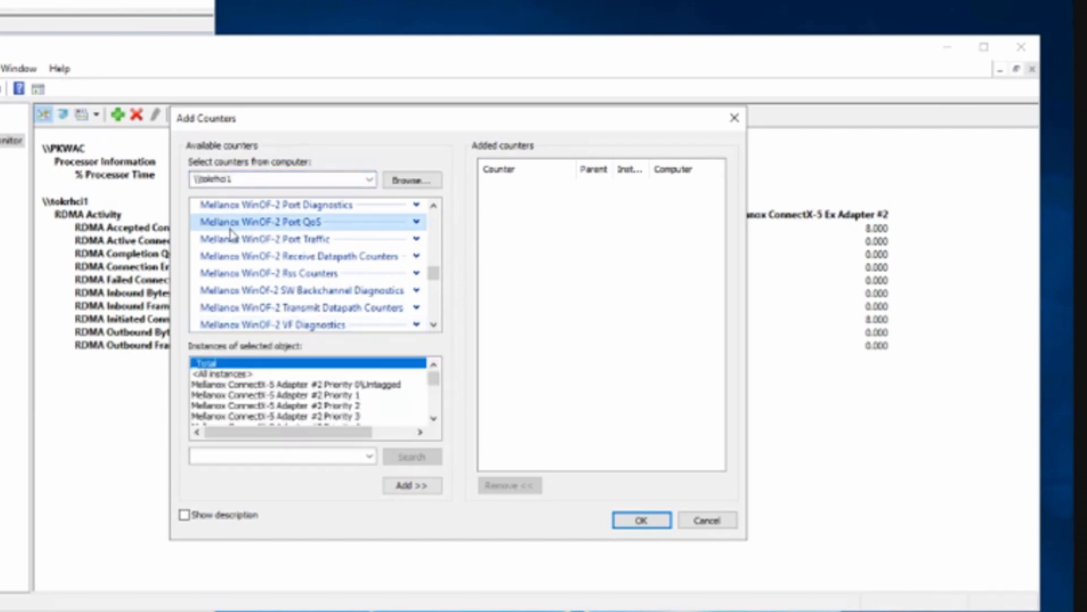
mouse_move(281, 236)
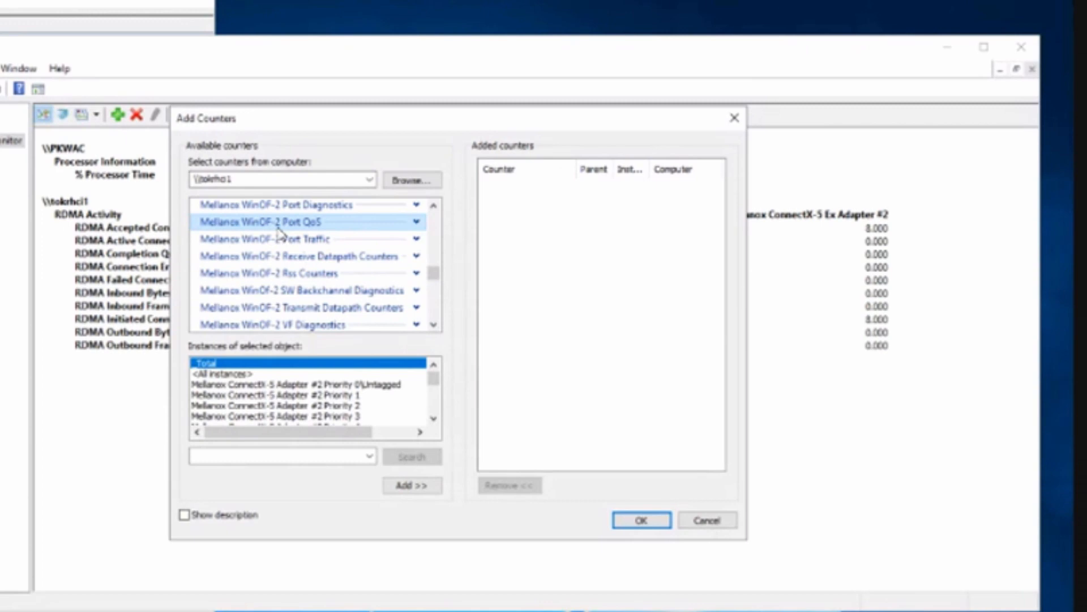
mouse_move(305, 237)
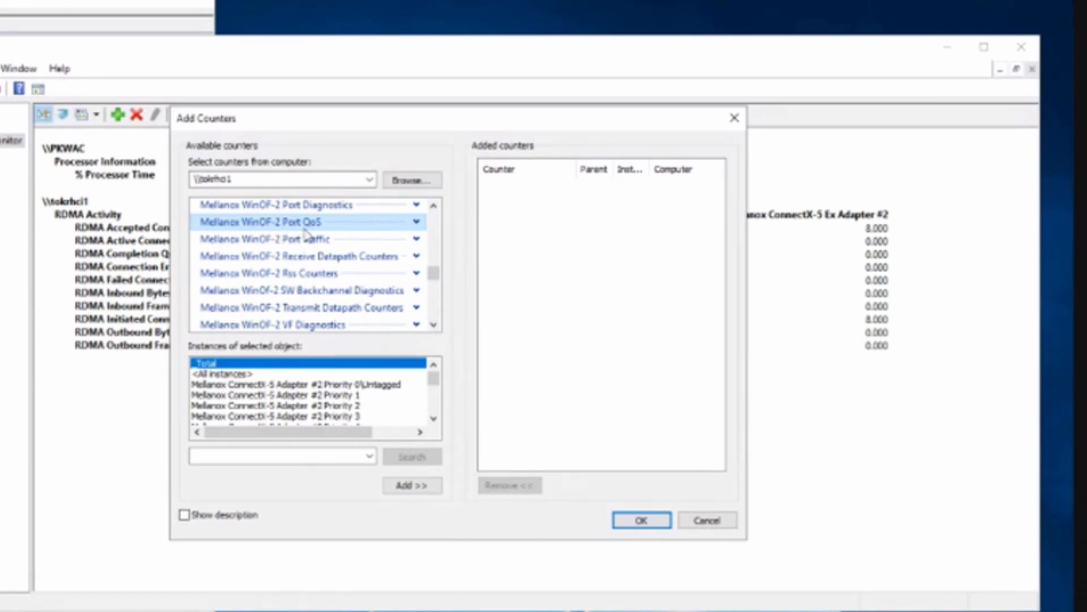
mouse_move(284, 232)
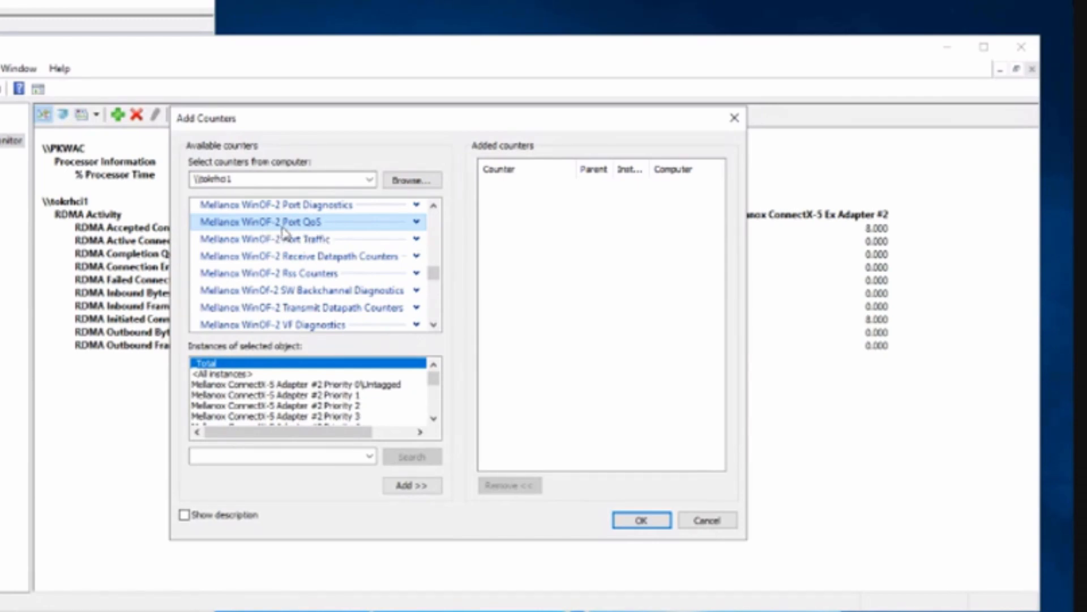
mouse_move(243, 352)
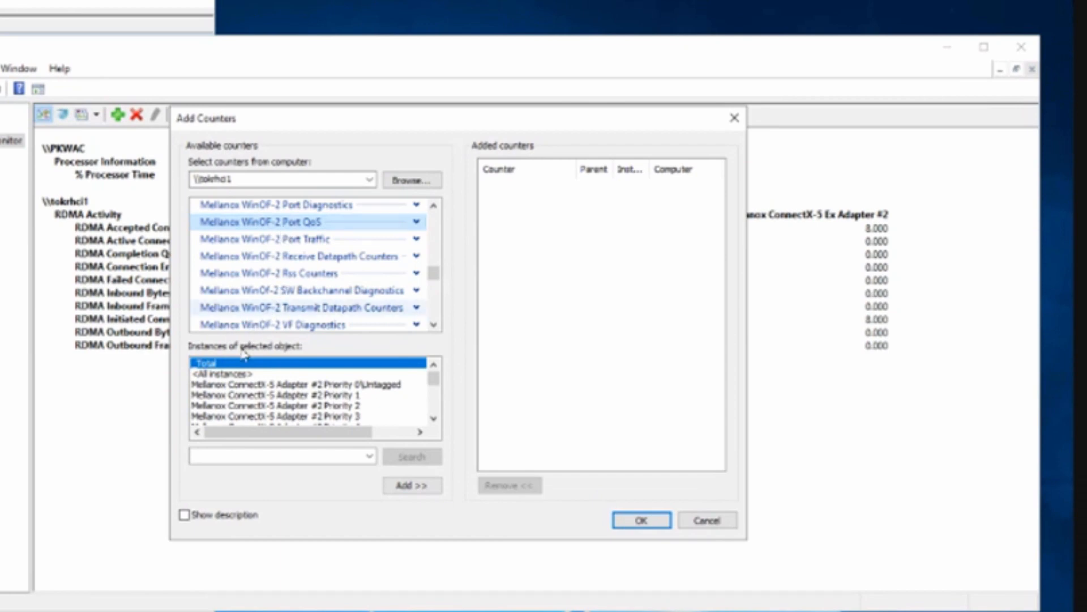
mouse_move(285, 395)
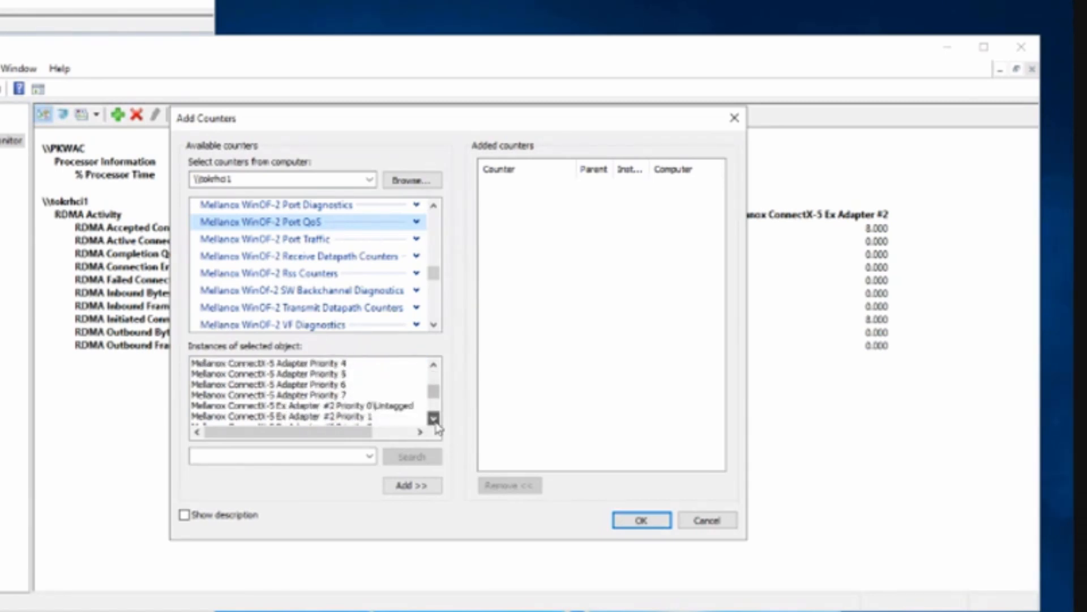
click(435, 418)
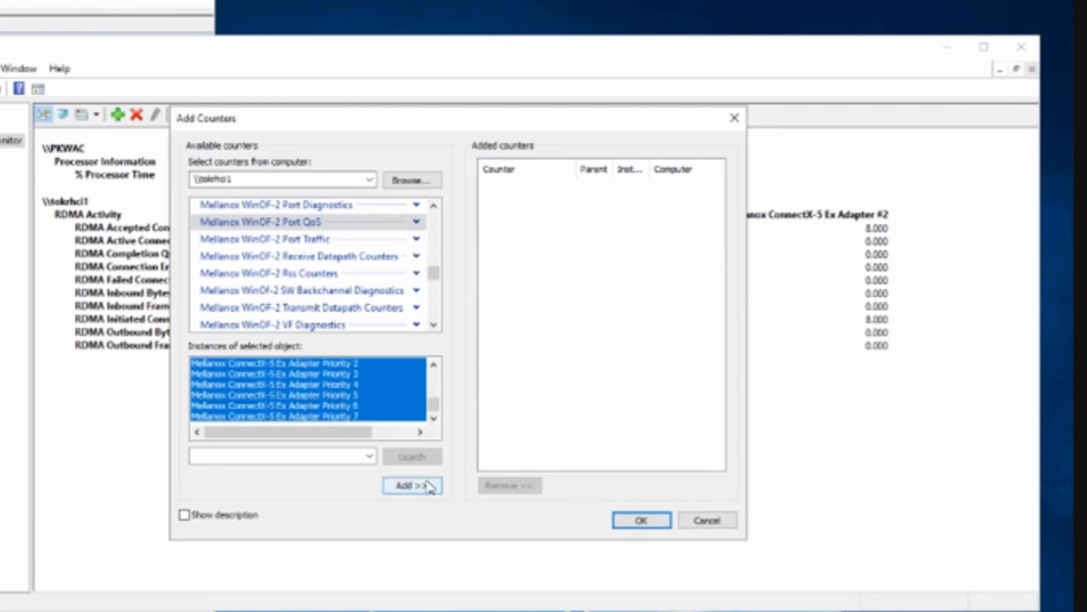
click(412, 484)
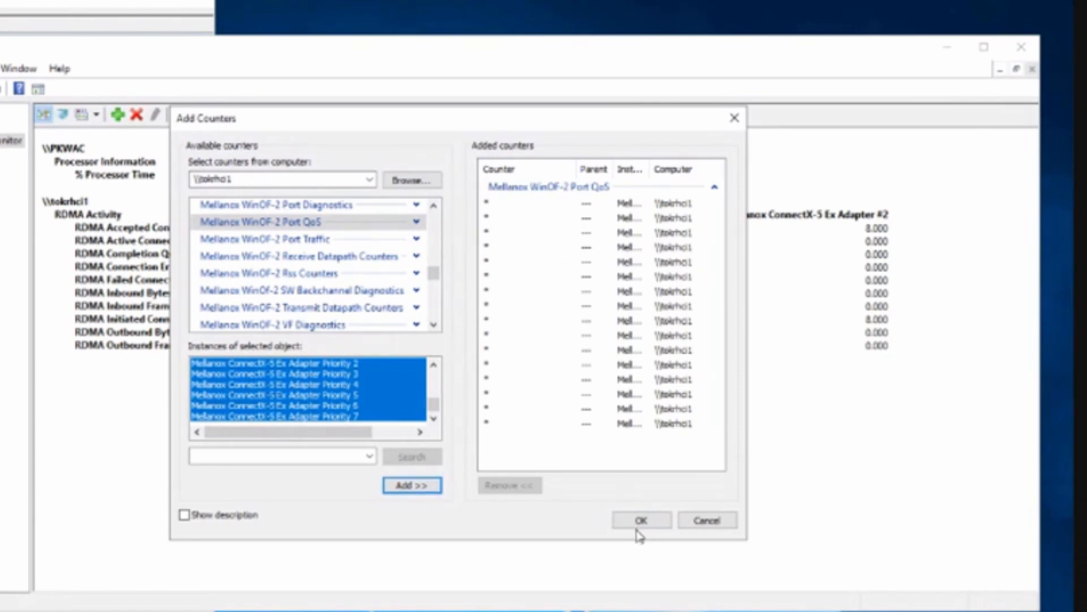
Confirm the counters to display the Port QoS report, then switch to the ToKRHCI2 host session
click(640, 520)
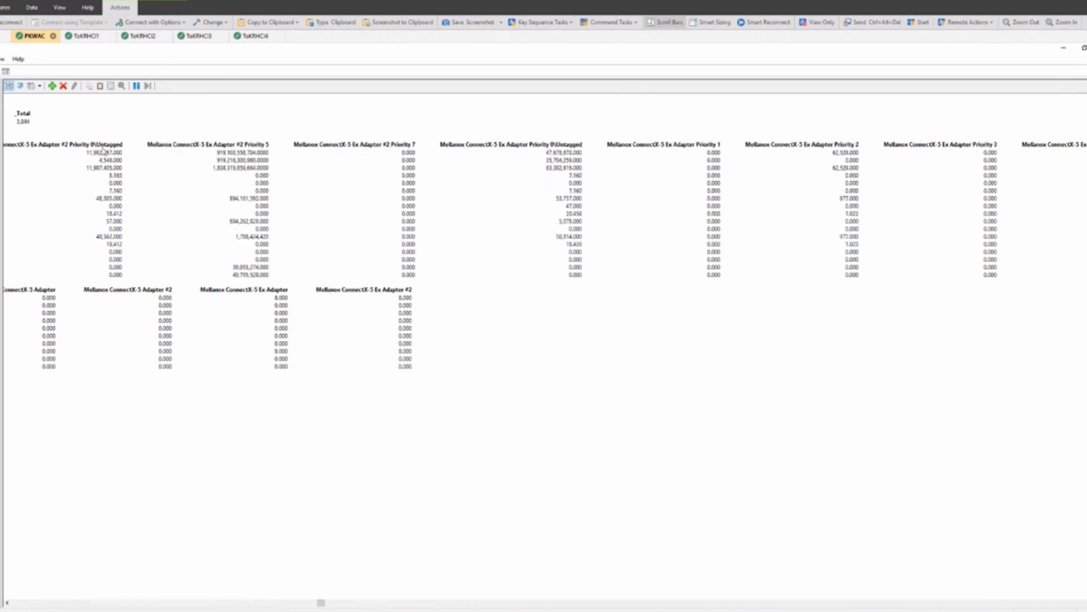
click(657, 143)
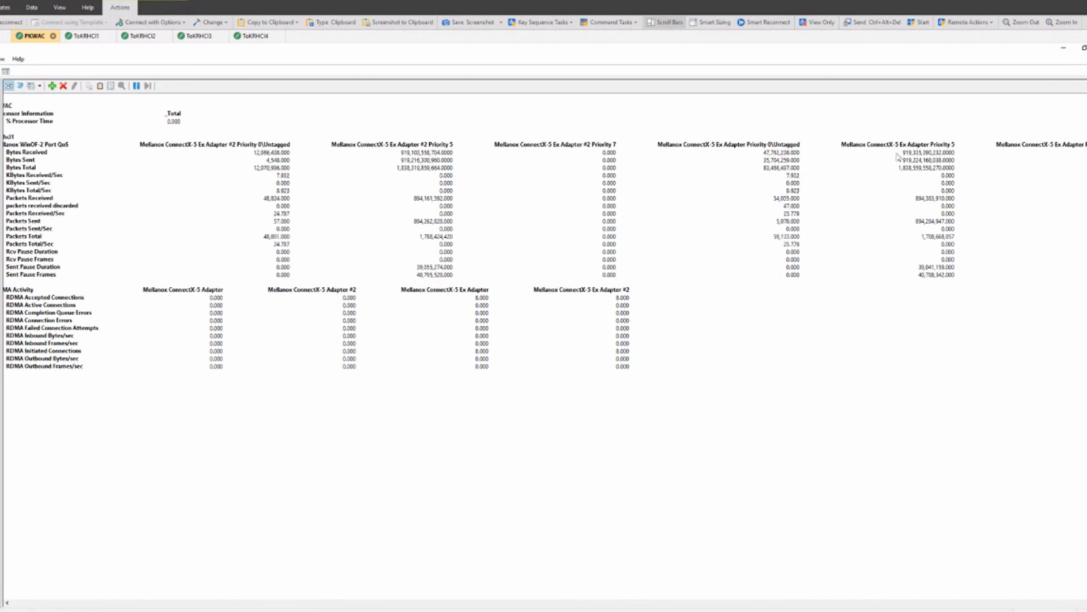
click(142, 35)
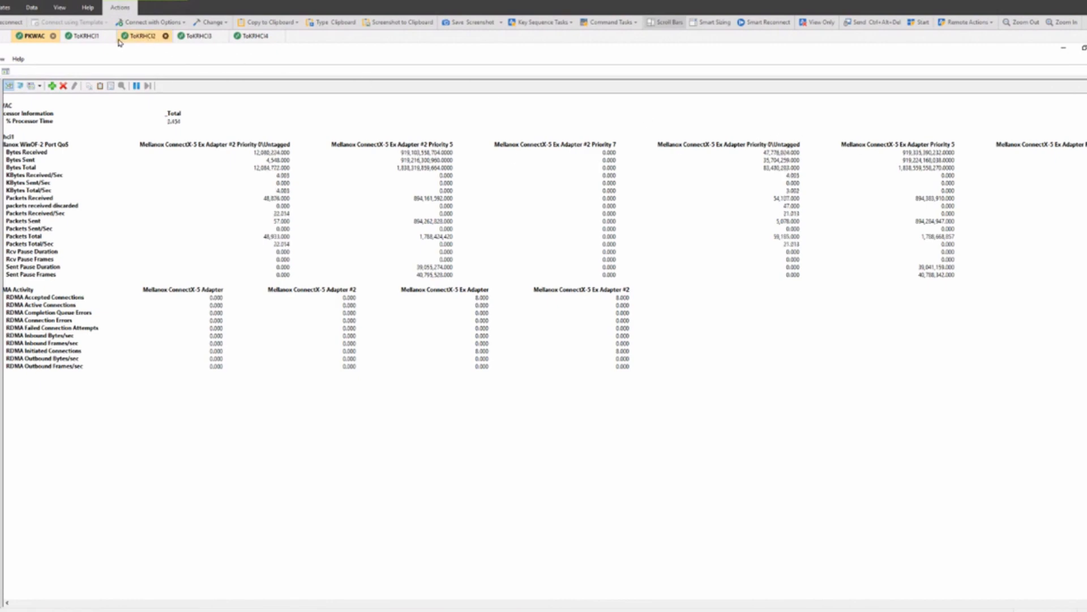
click(82, 35)
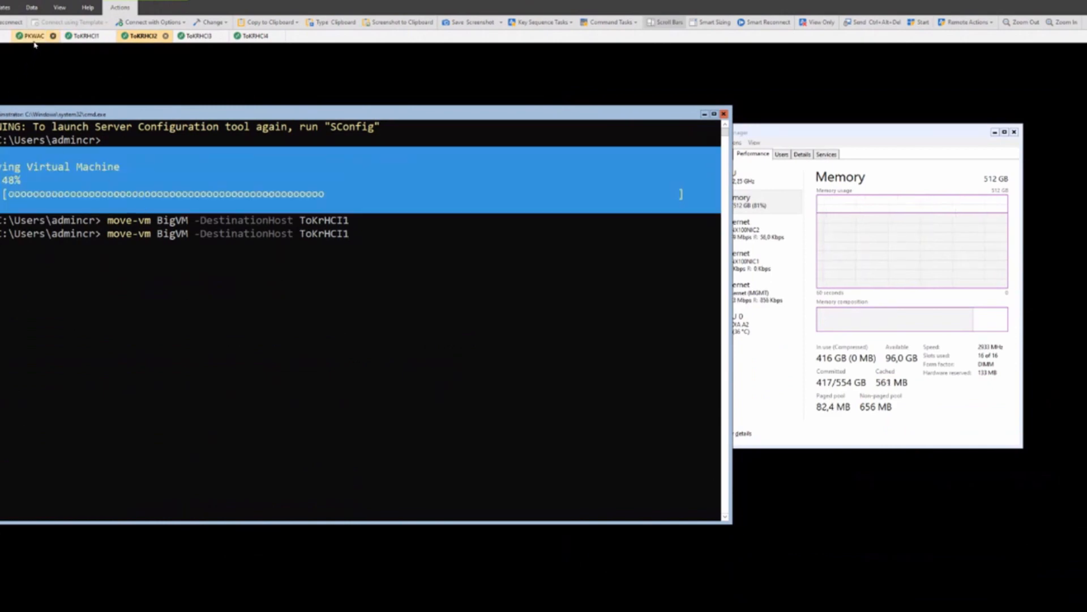
click(27, 35)
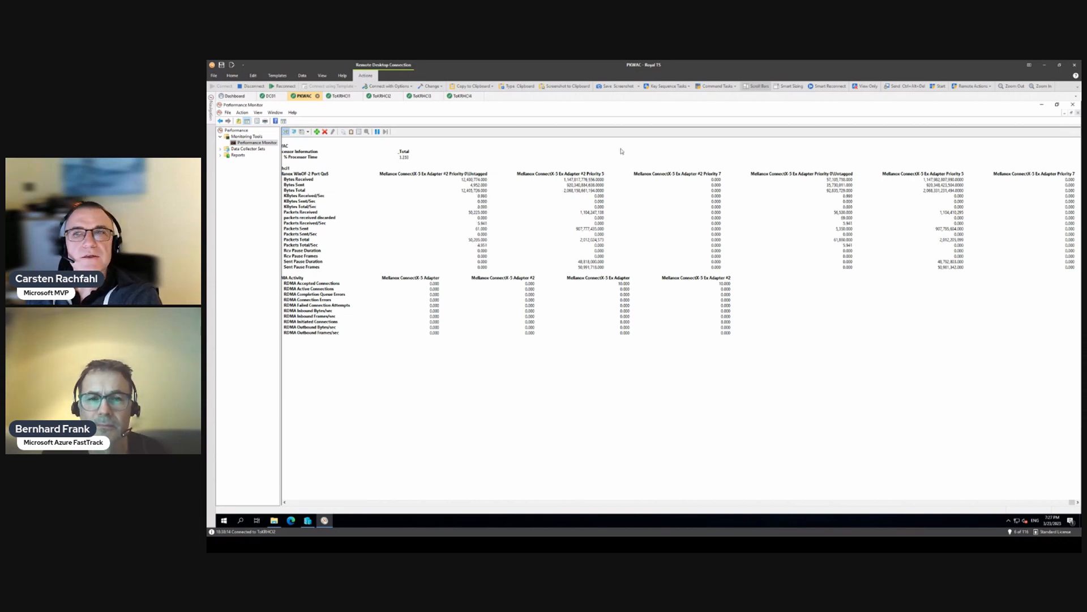
mouse_move(1073, 115)
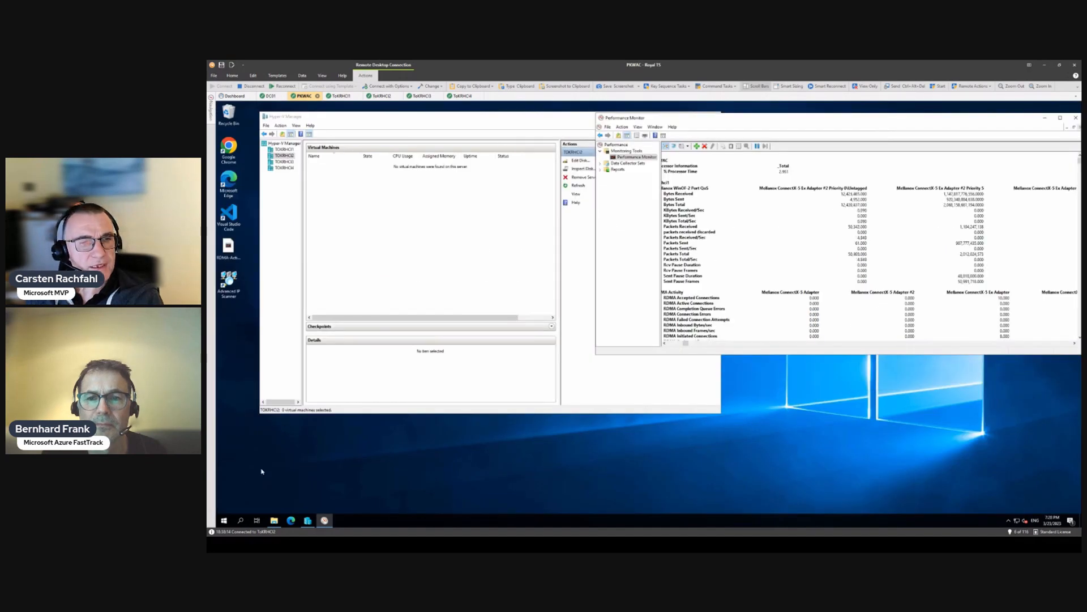
Switch to the ToKRHCI1 remote session showing the earlier BigVM migration commands
click(340, 96)
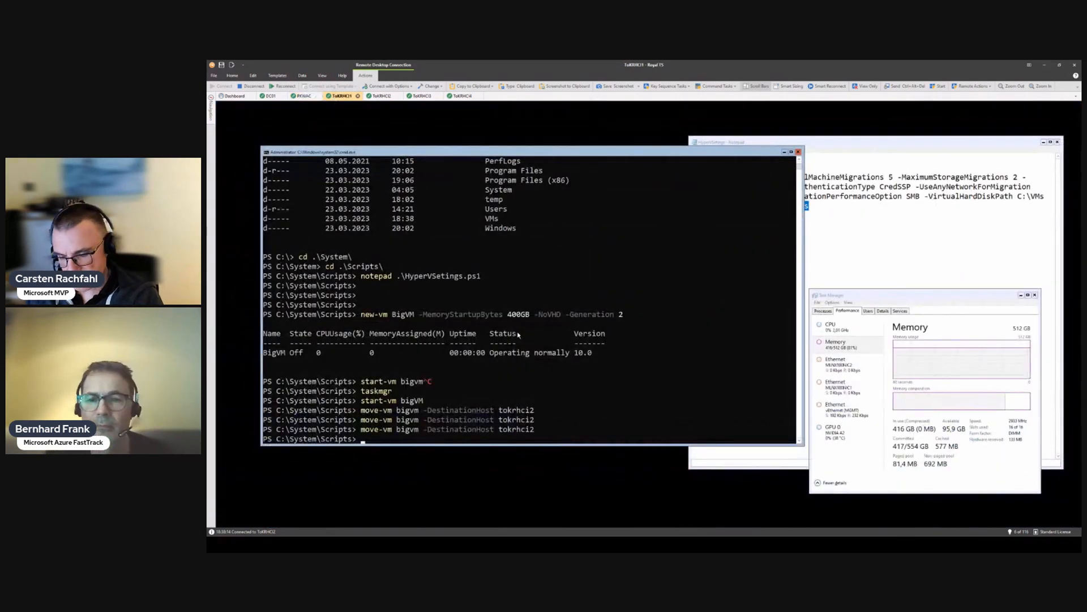
Change directory through C:\Program Files\Mellanox\MLNX_WinOF2 into Management Tools and list Mlx5Cmd.exe
text(cd)
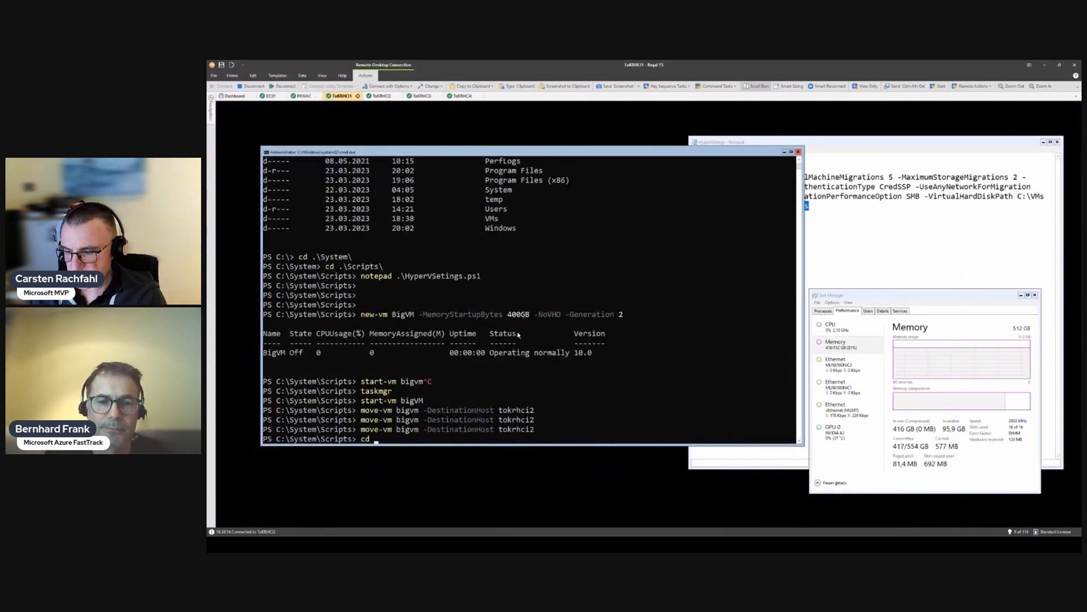
text(\)
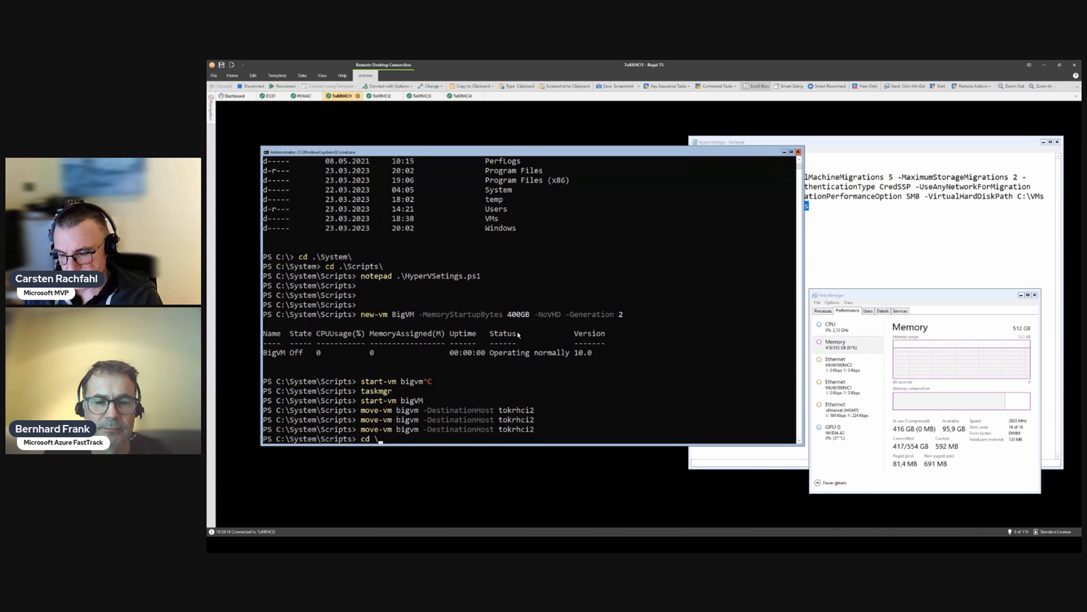
key(Return)
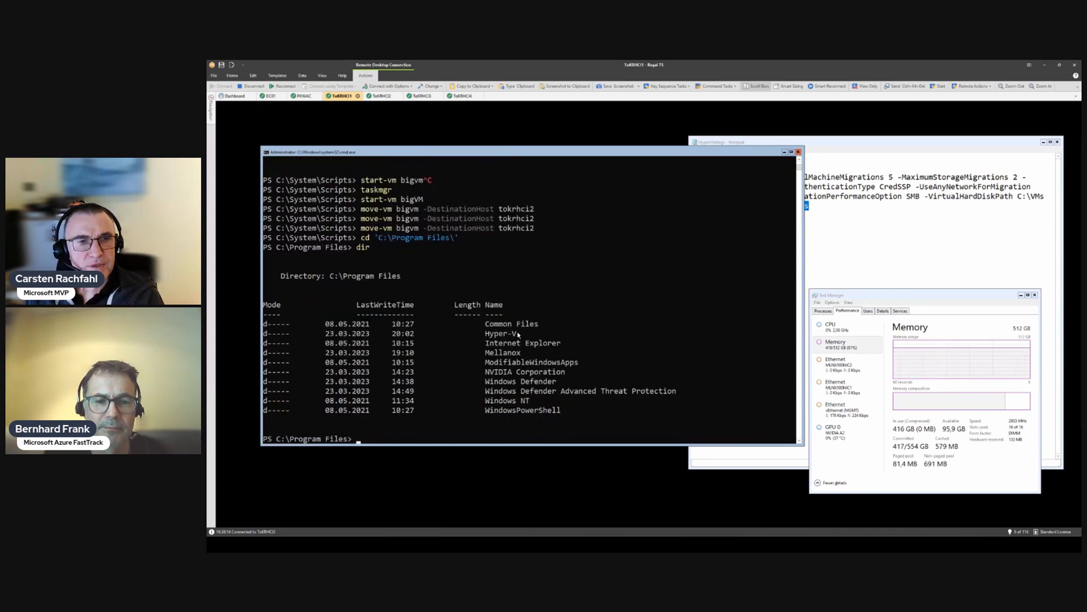
text(cd me)
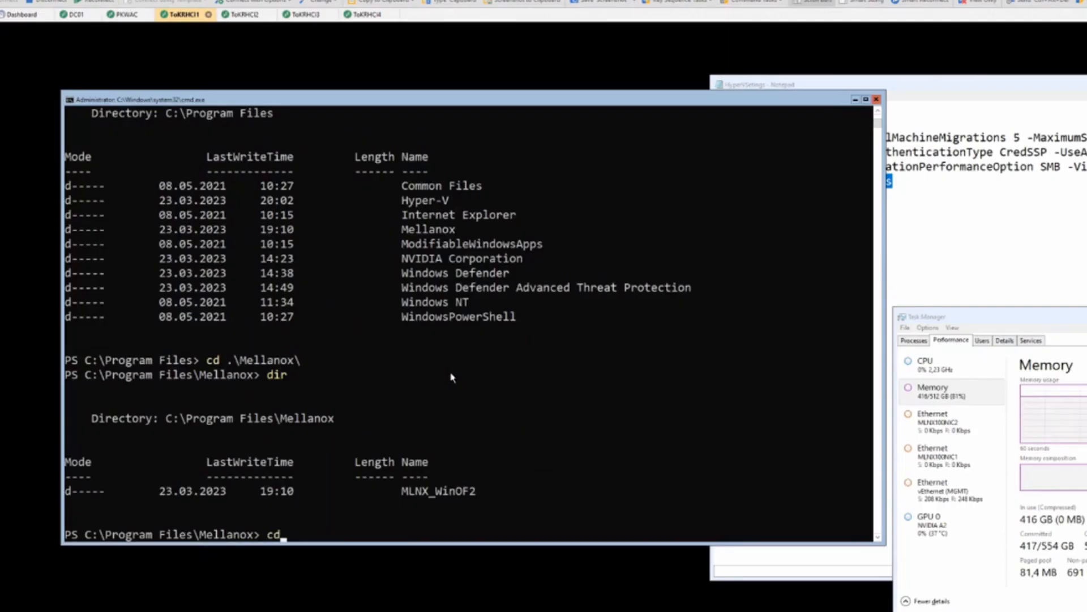
text(.\MLNX_WinOF2\)
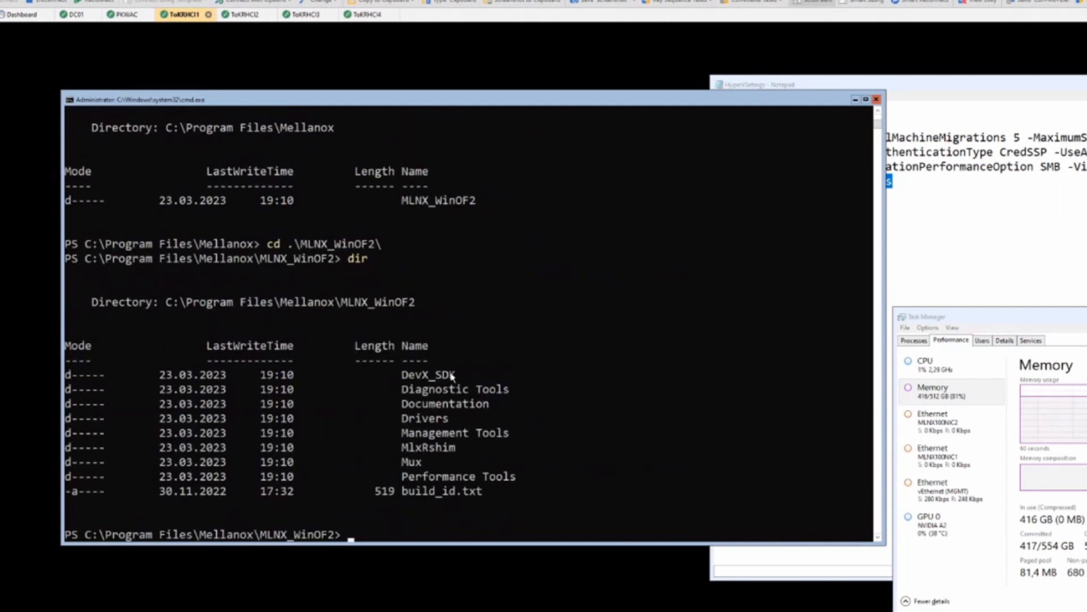
text(cd)
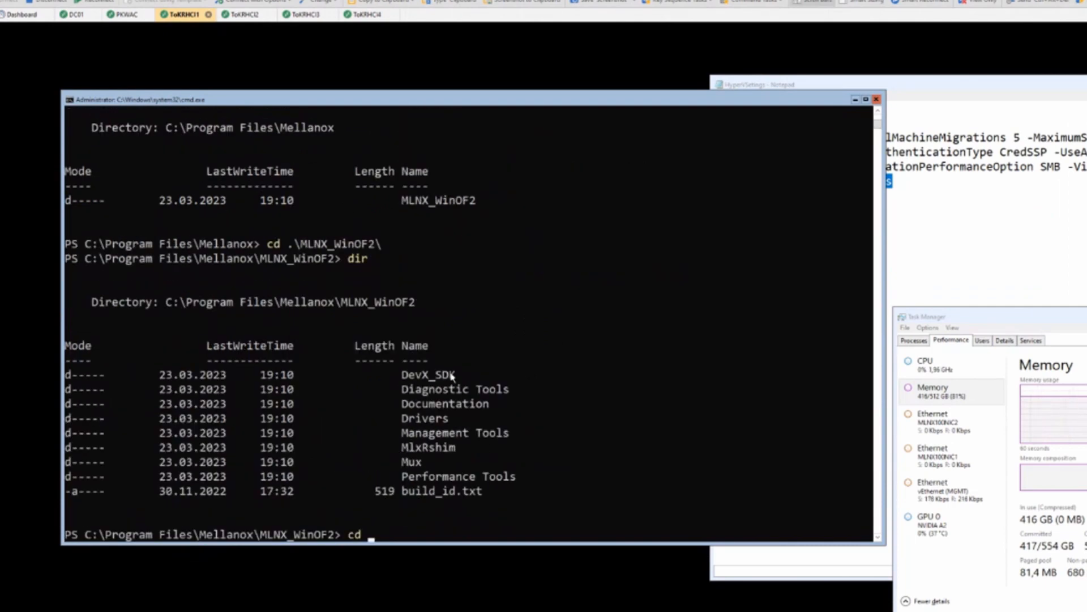
key(Return)
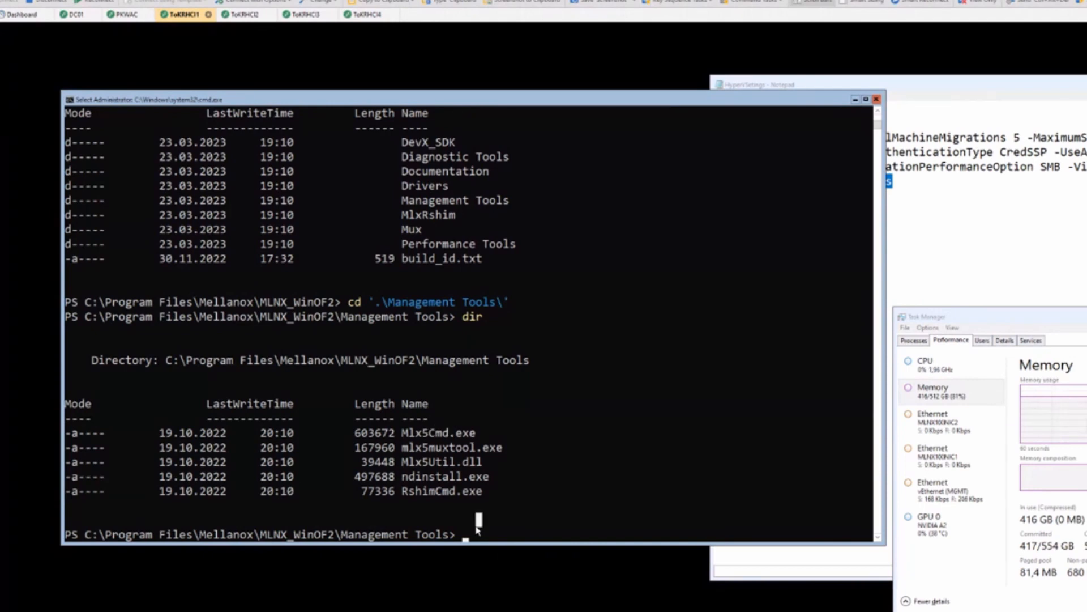
Run Mlx5Cmd.exe to show its usage help and highlight the Sniffer option
text(mlx)
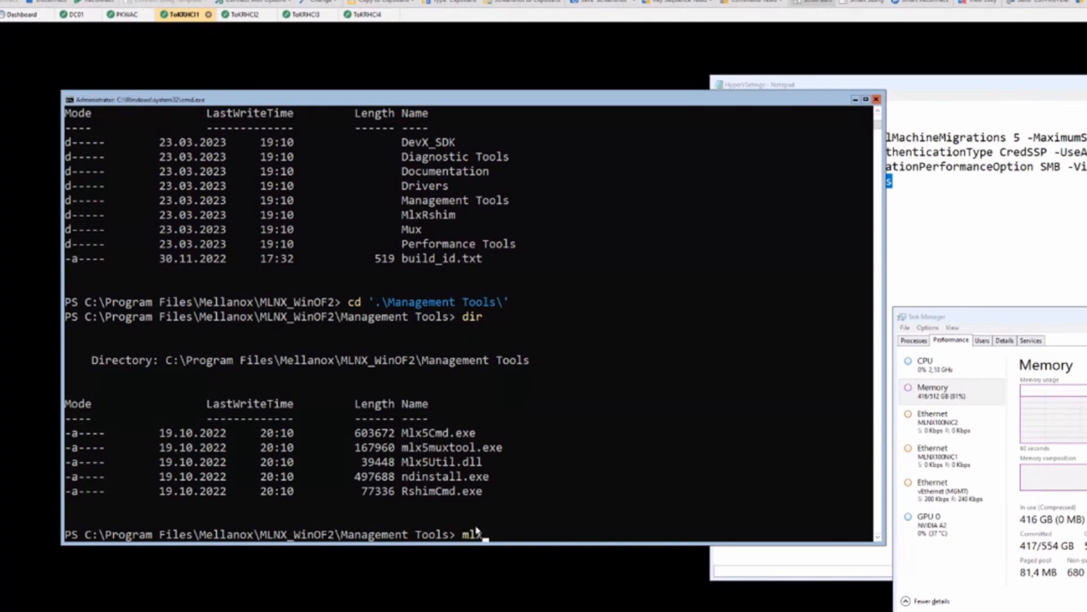
key(Return)
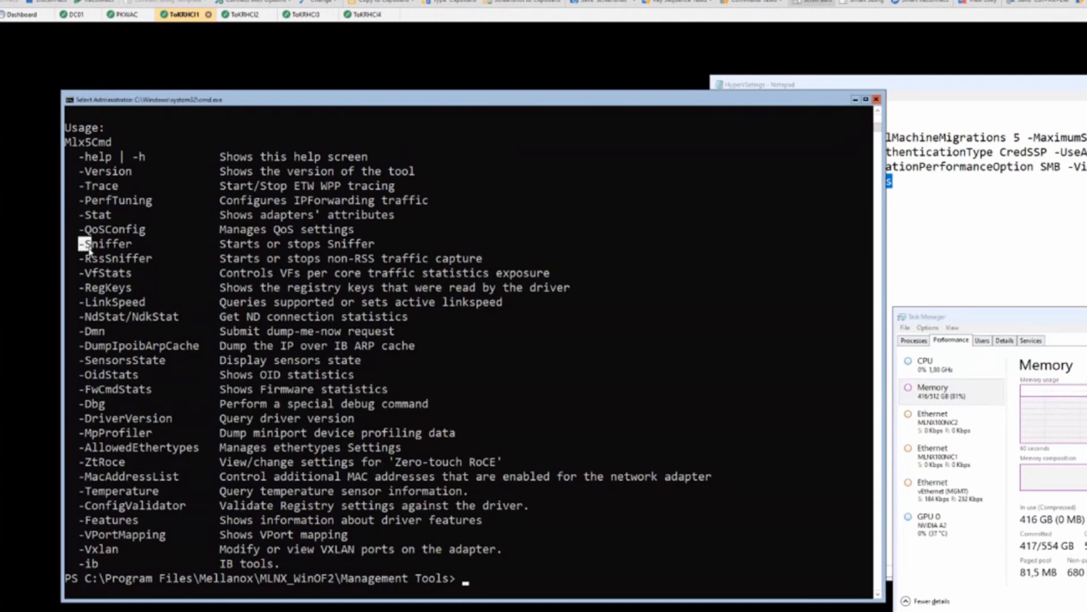
double_click(107, 244)
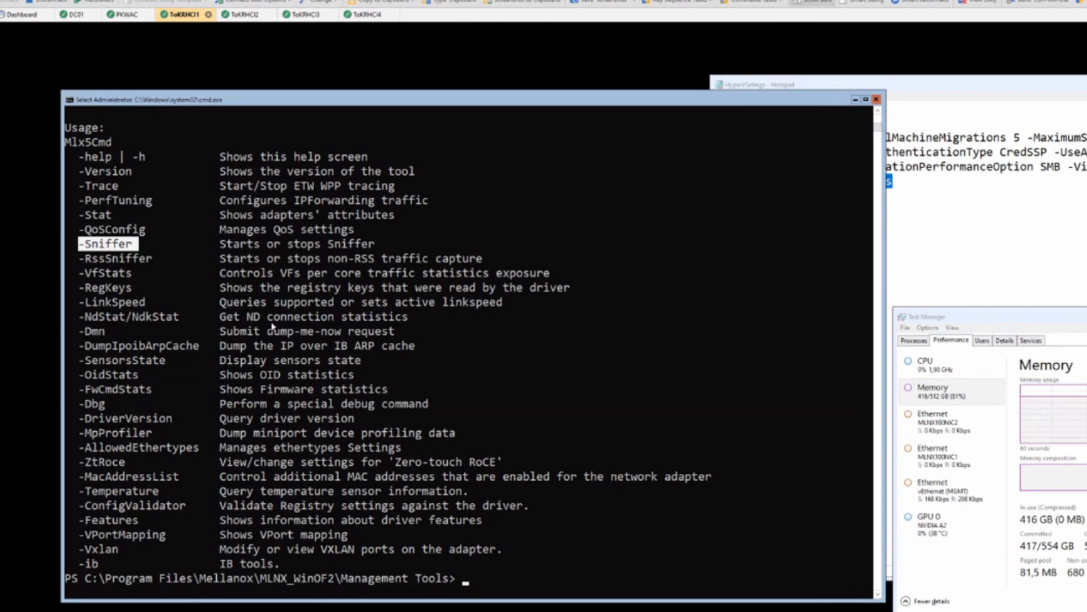
Run .\Mlx5Cmd.exe -sniffer to list the start, stop and query capture options
text(.\Mlx5Cmd.exe)
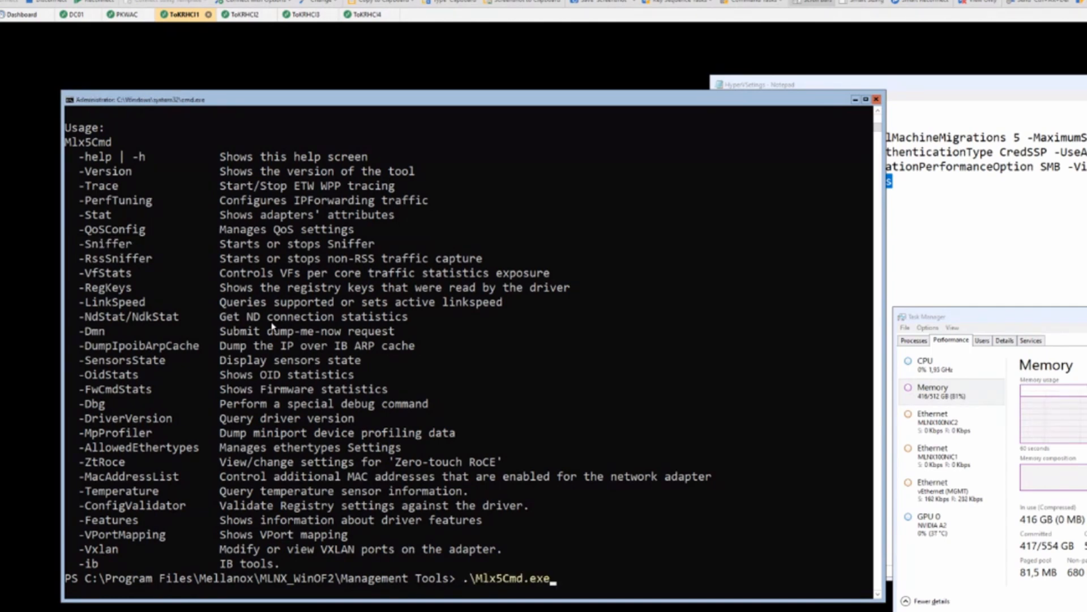
text(-sn)
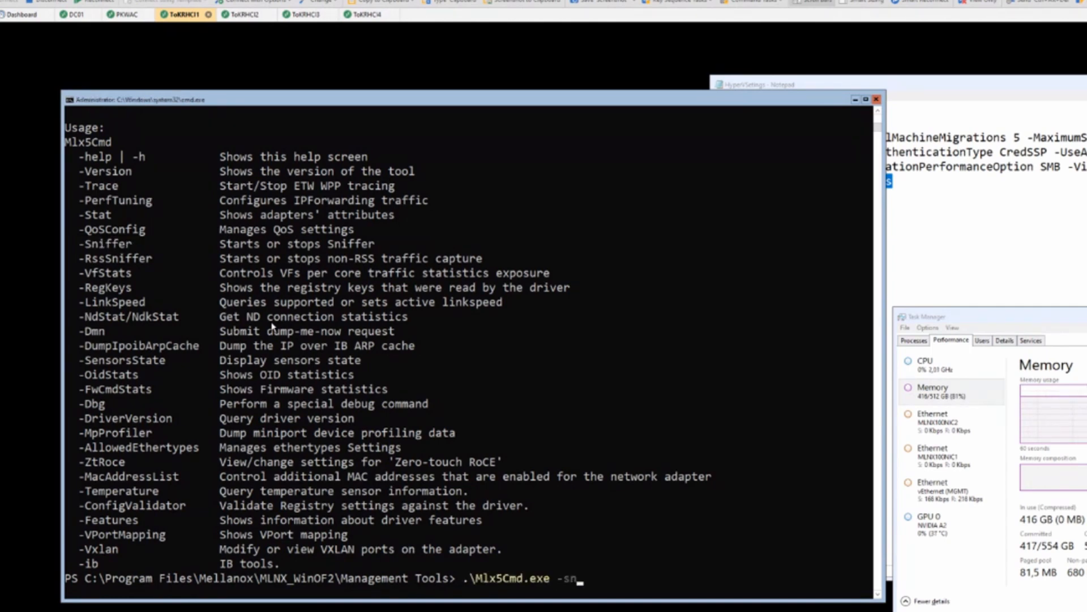
text(iffer)
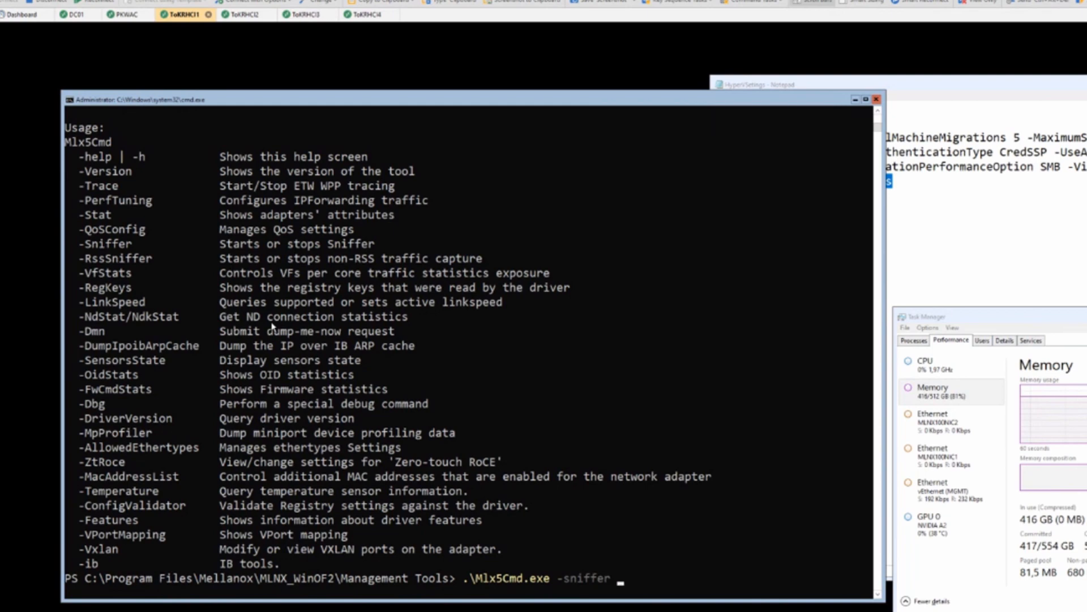
key(Return)
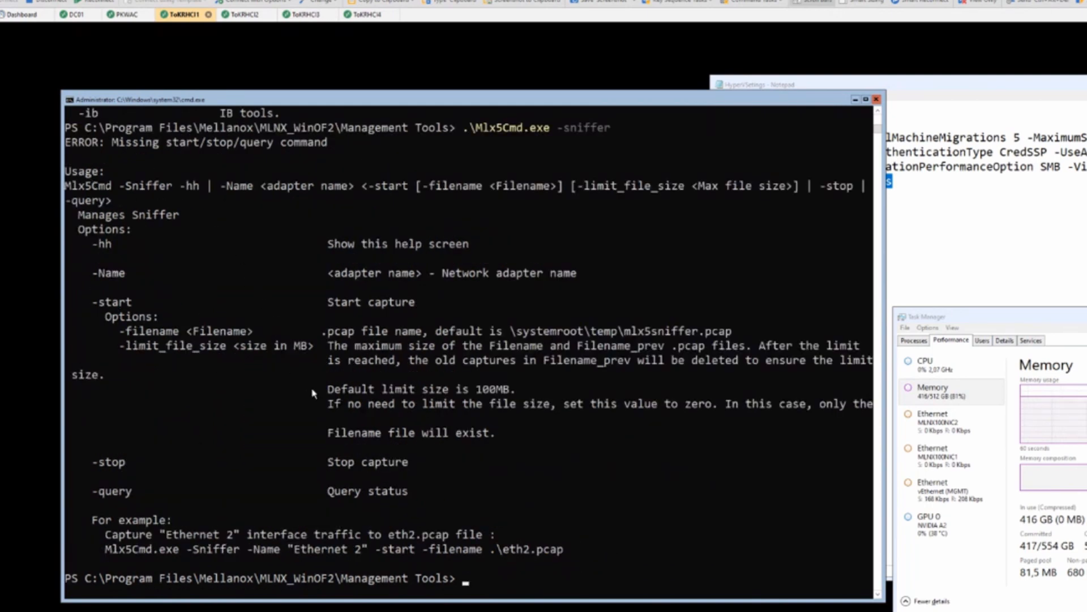
Start the sniffer on MLNX100NIC1 writing to C:\TEMP\mlnx100nic1.pcap with Mlx5Cmd -sniffer -start
text(.\Mlx5Cmd.exe -sniffer -)
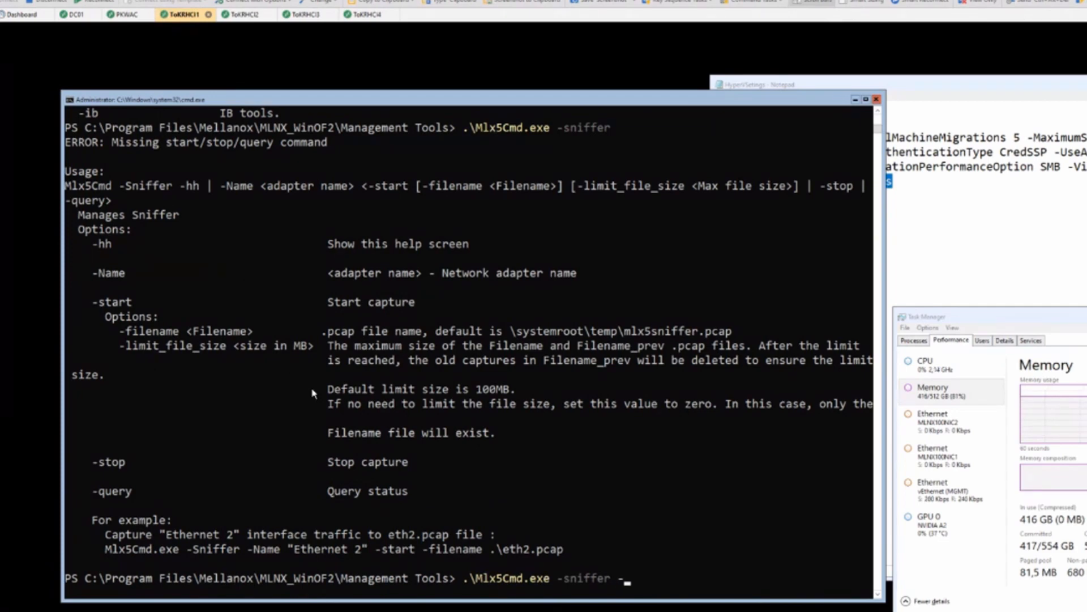
text(Nm)
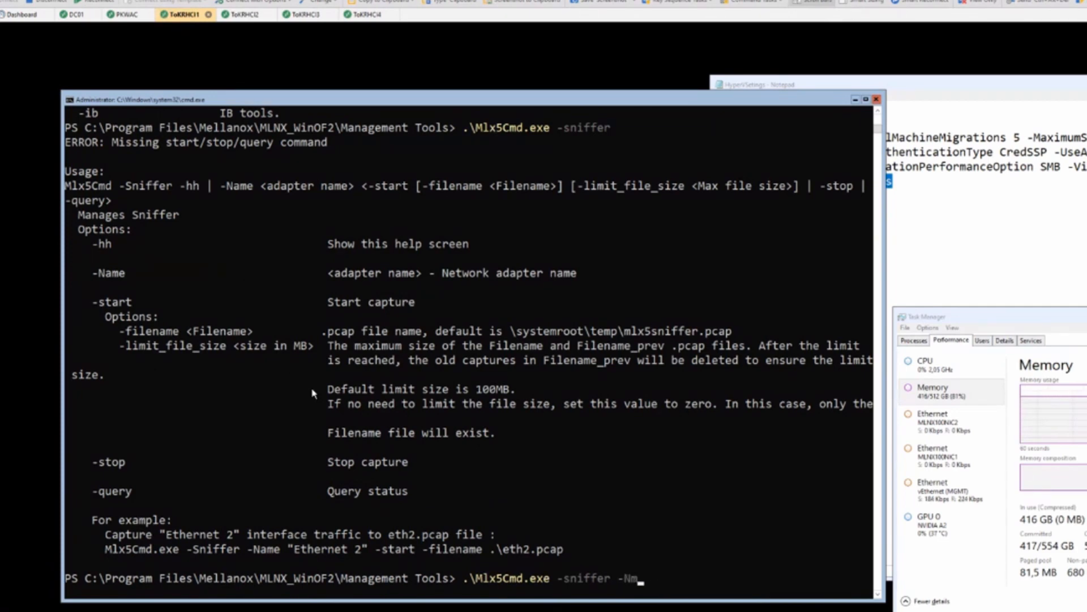
text(ame)
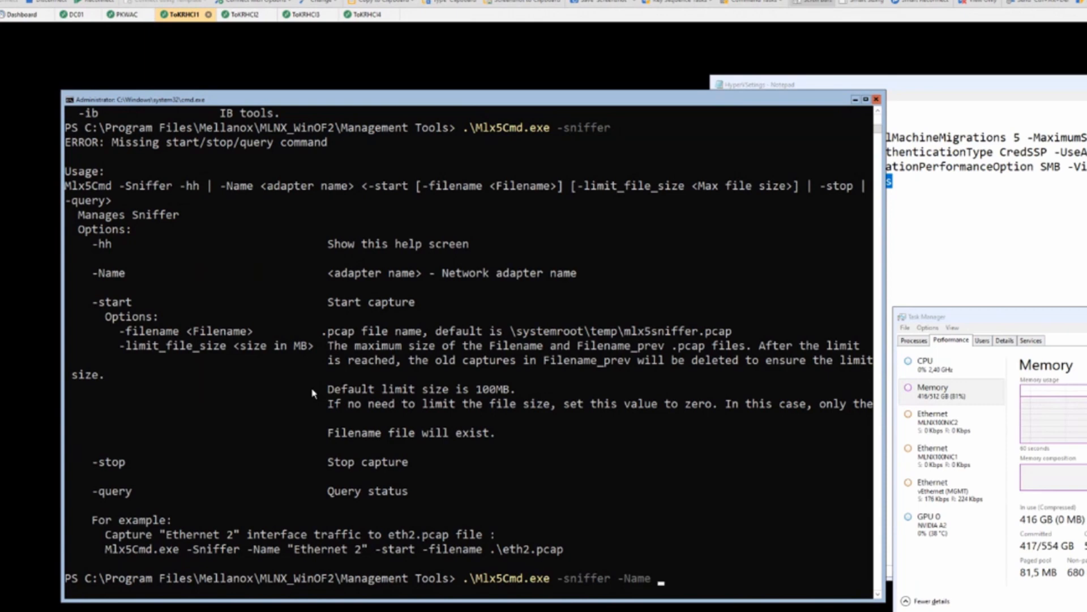
text(MLNX)
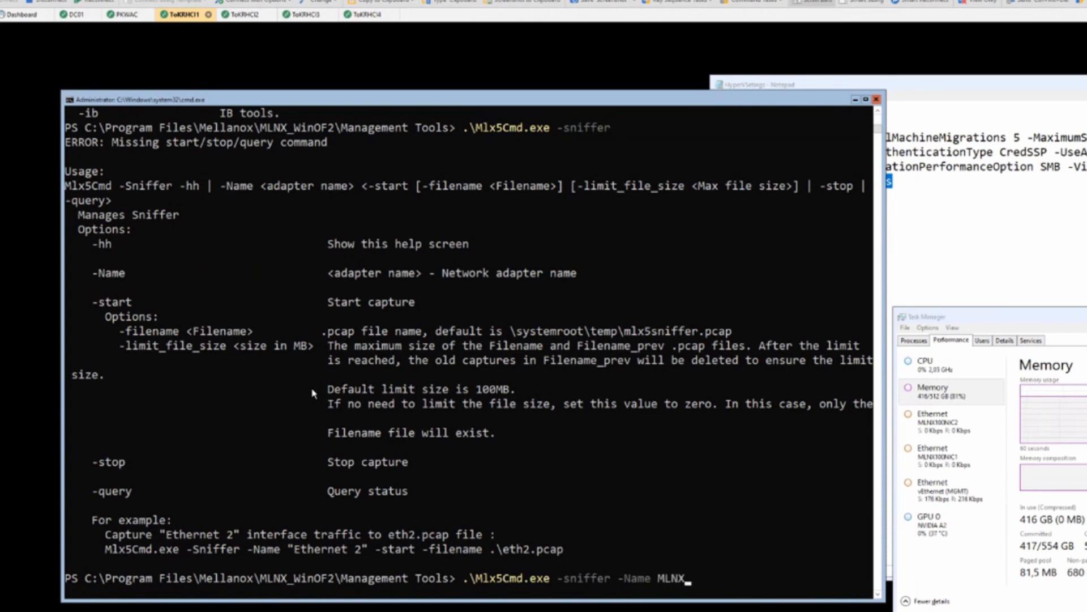
text(100)
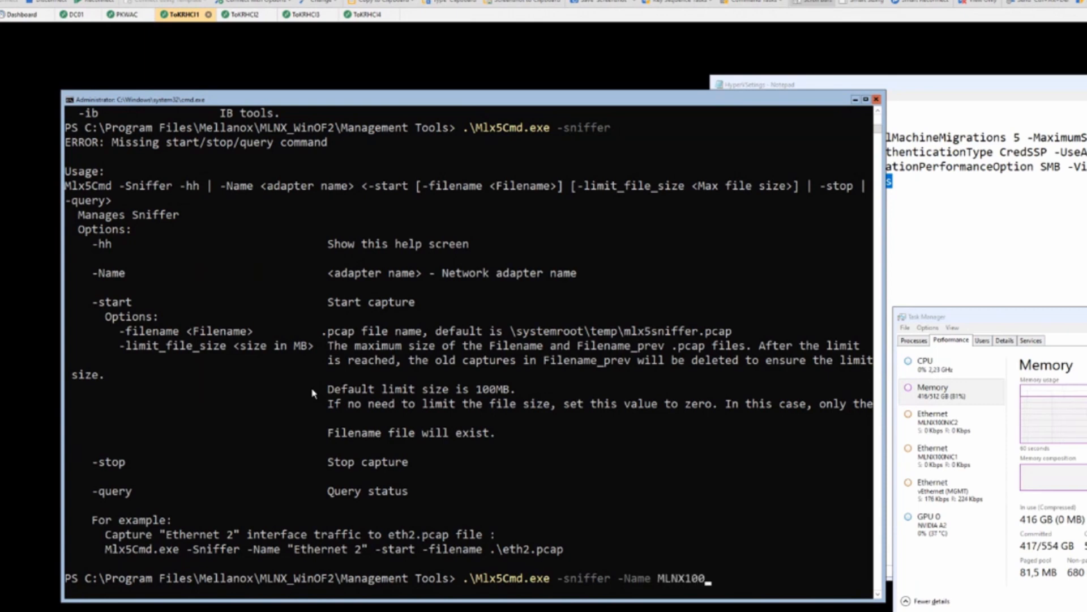
text(NIC1)
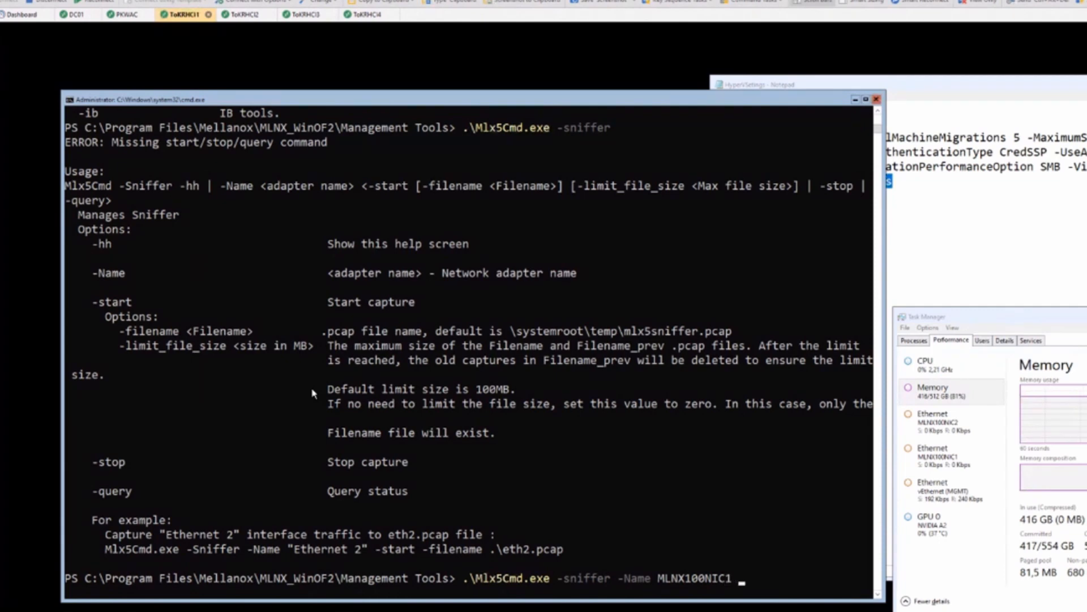
text(-)
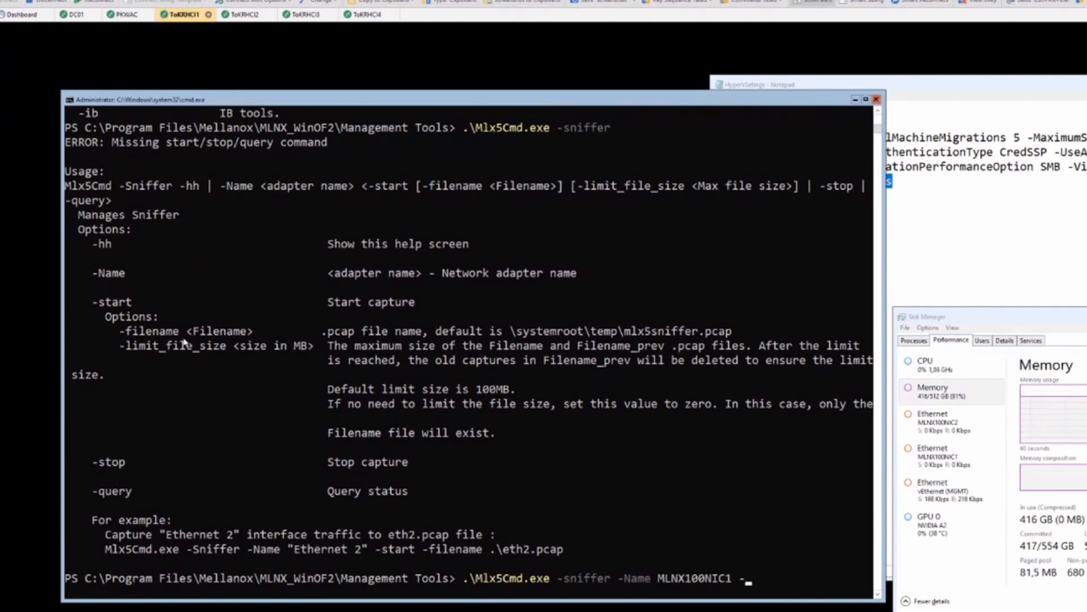
mouse_move(257, 394)
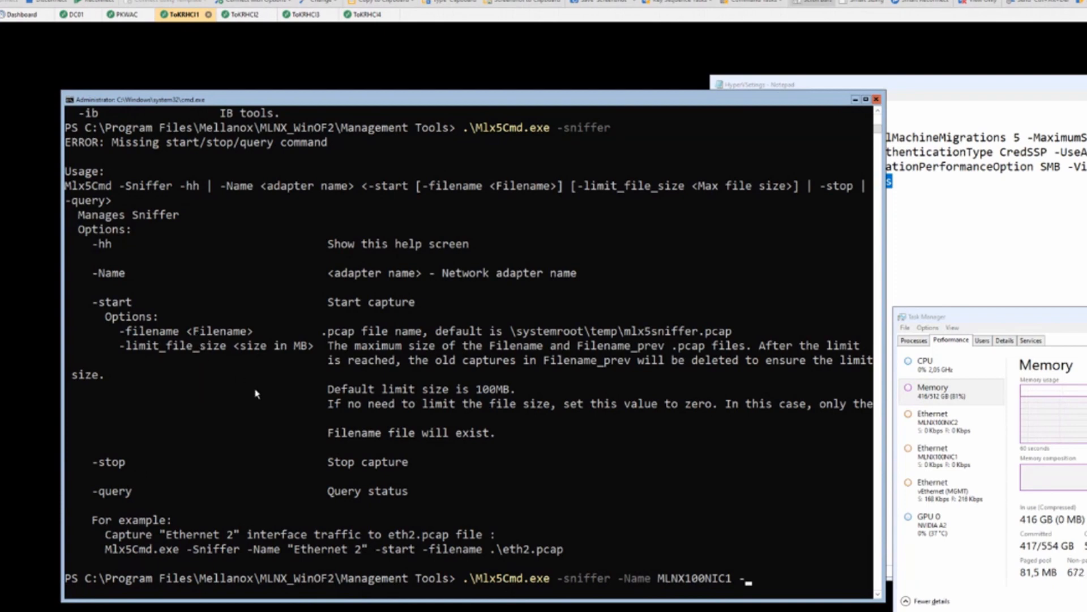
text(file)
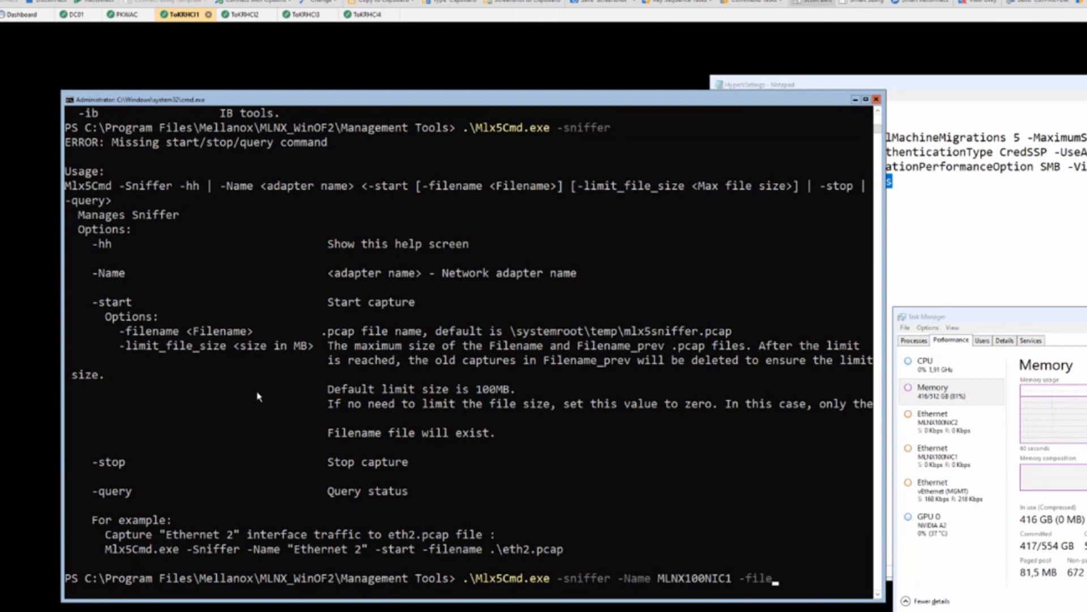
text(name C:\T)
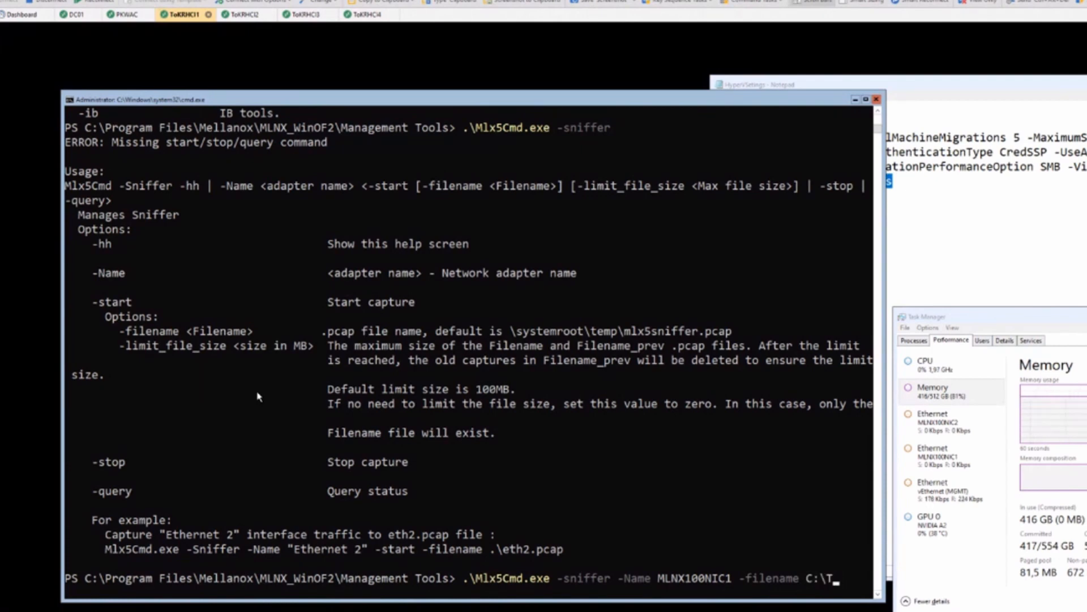
text(EMP\)
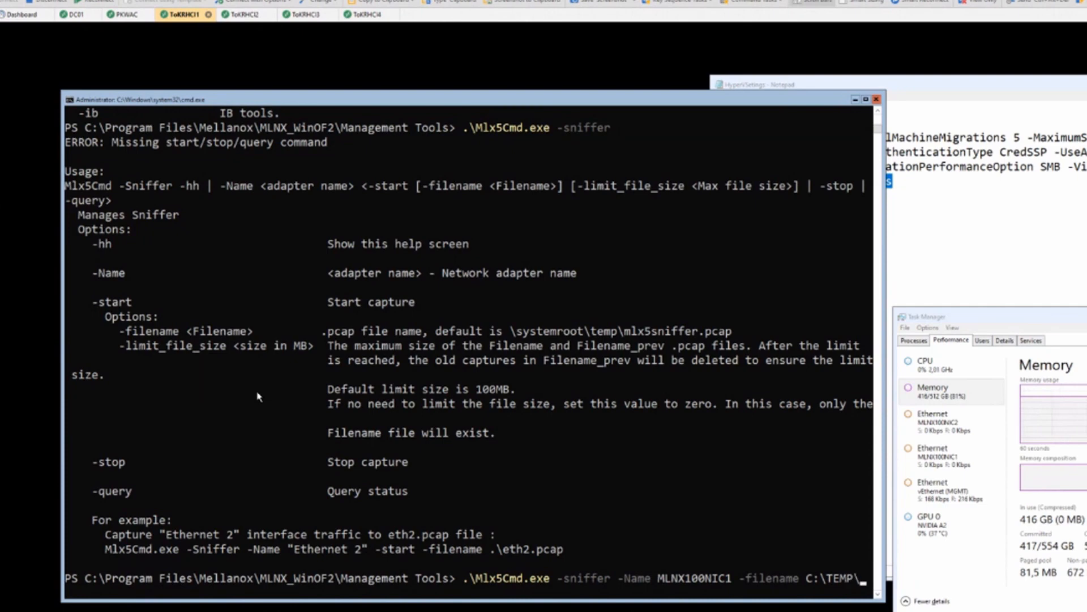
text(mlnx)
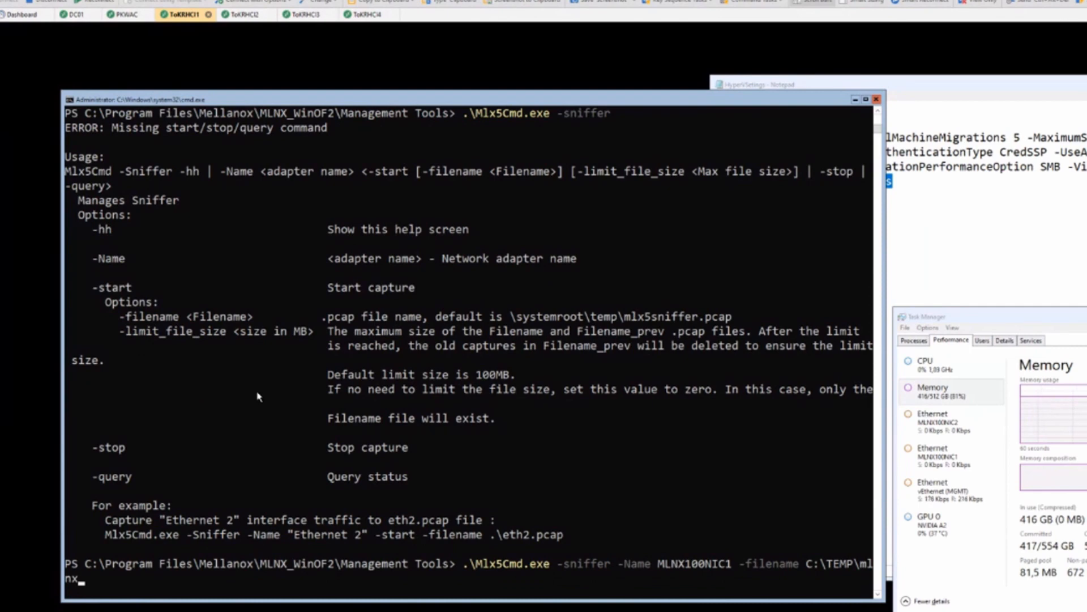
text(100nic)
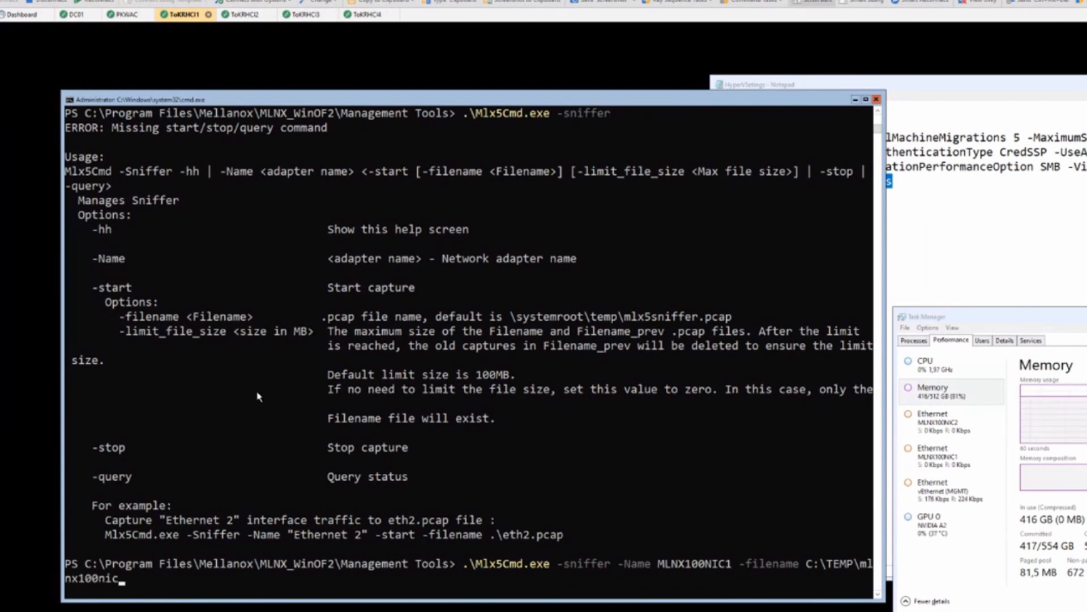
text(1.)
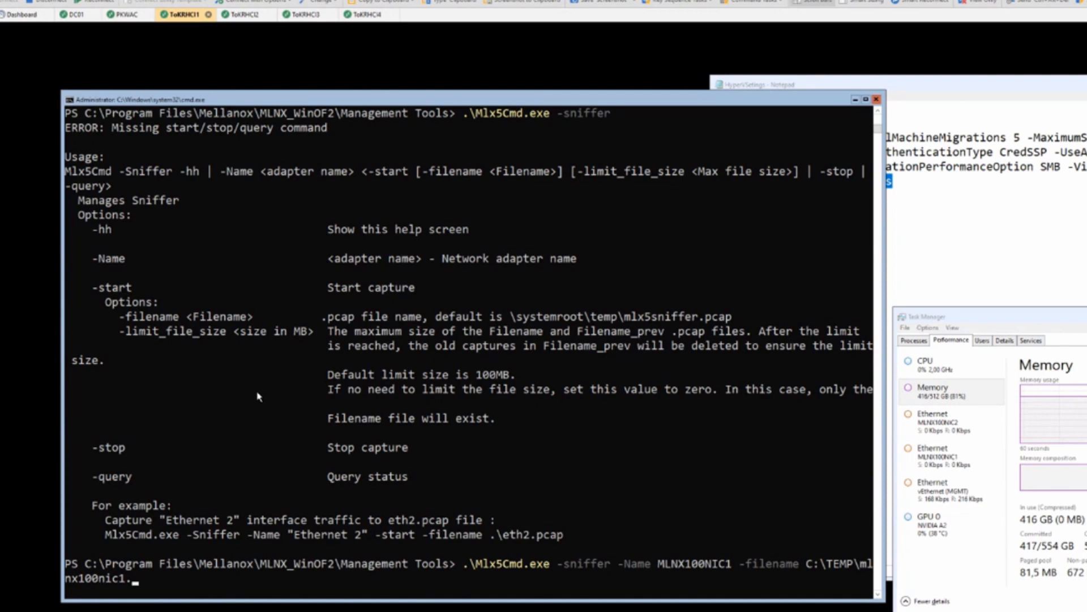
text(.pcap)
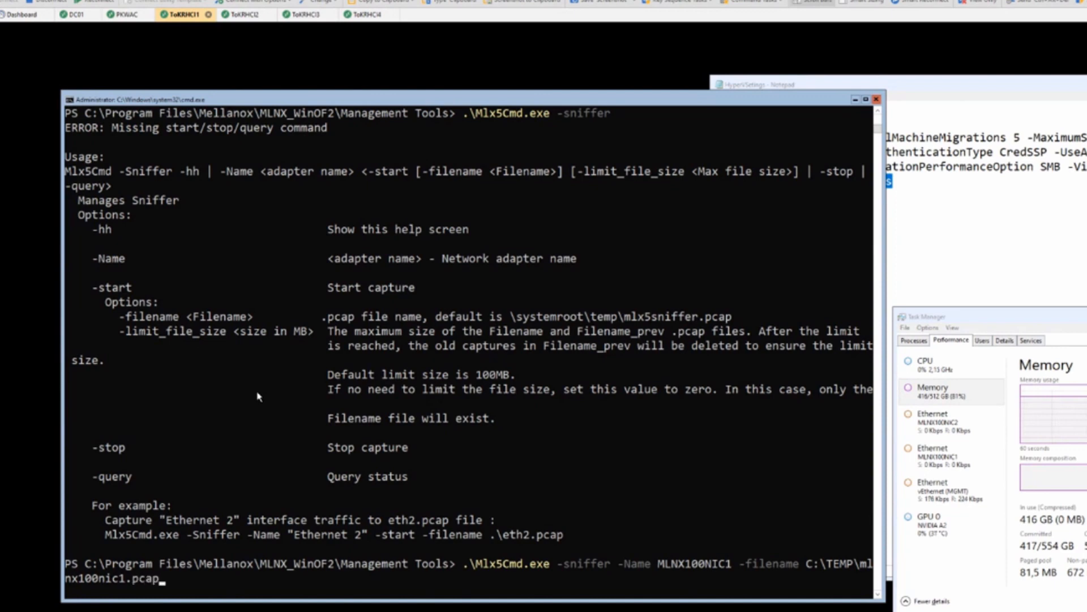
text(-star)
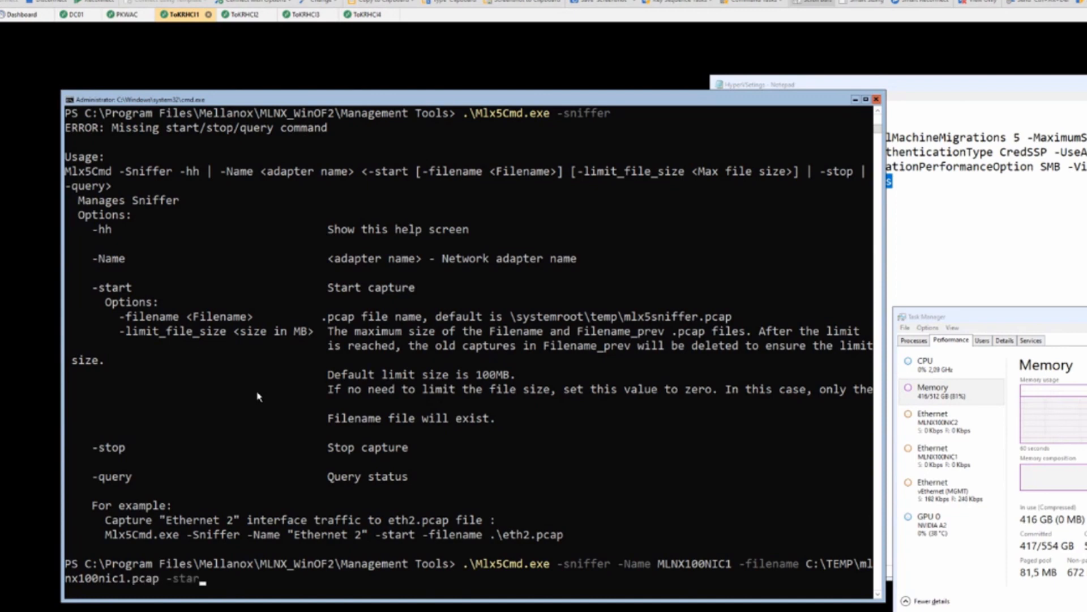
key(Return)
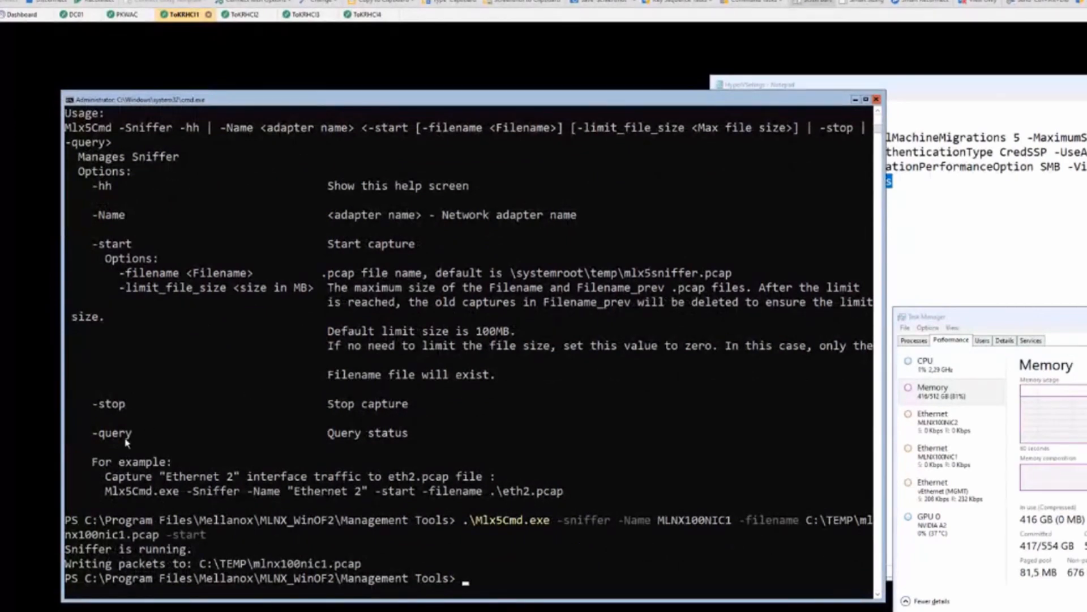
mouse_move(231, 86)
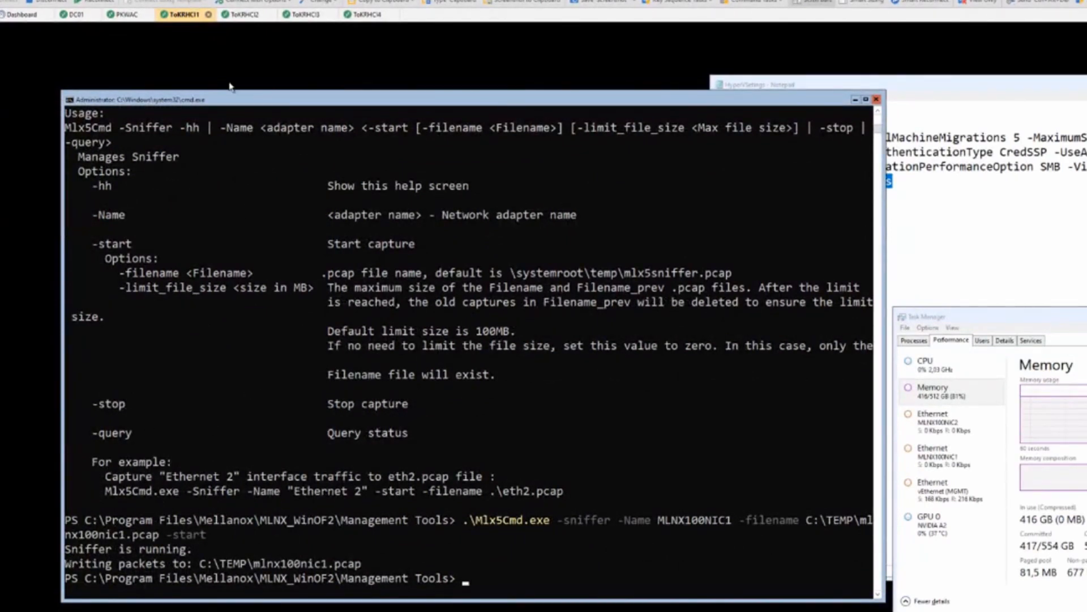
mouse_move(292, 373)
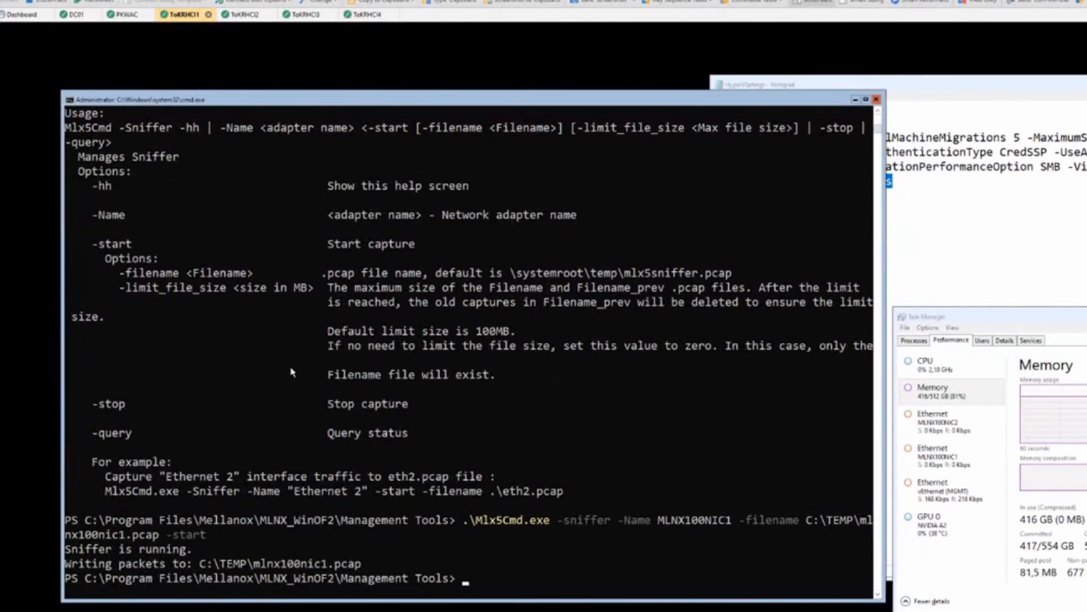
Run move-vm bigvm -DestinationHost tokrhci2 to start the live migration
text(cd .\MLNX_WinOF2\)
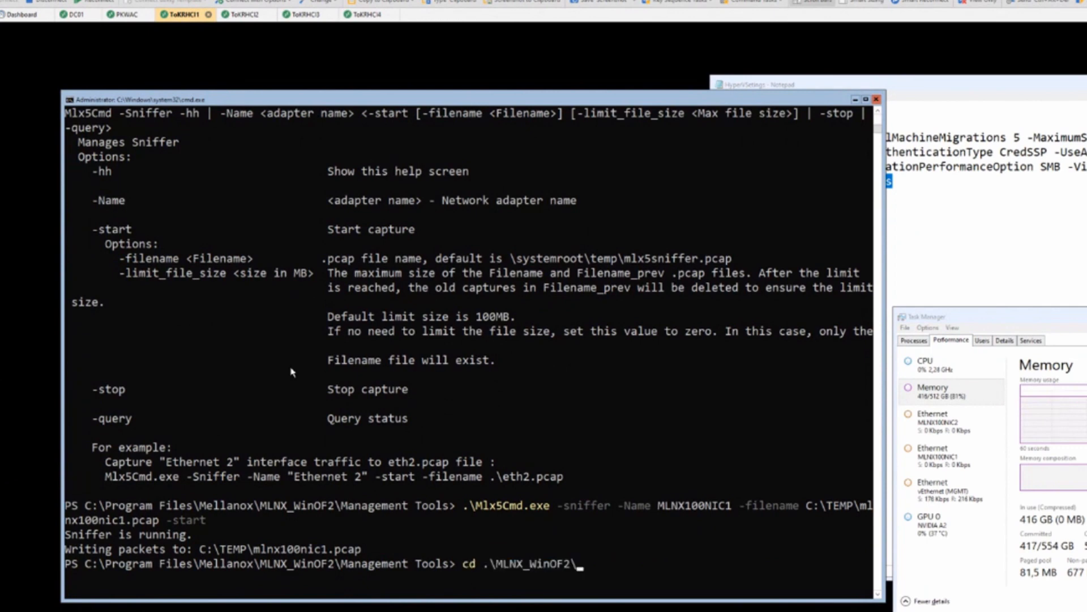
text(move-vm bigvm -DestinationHost tokrhci2)
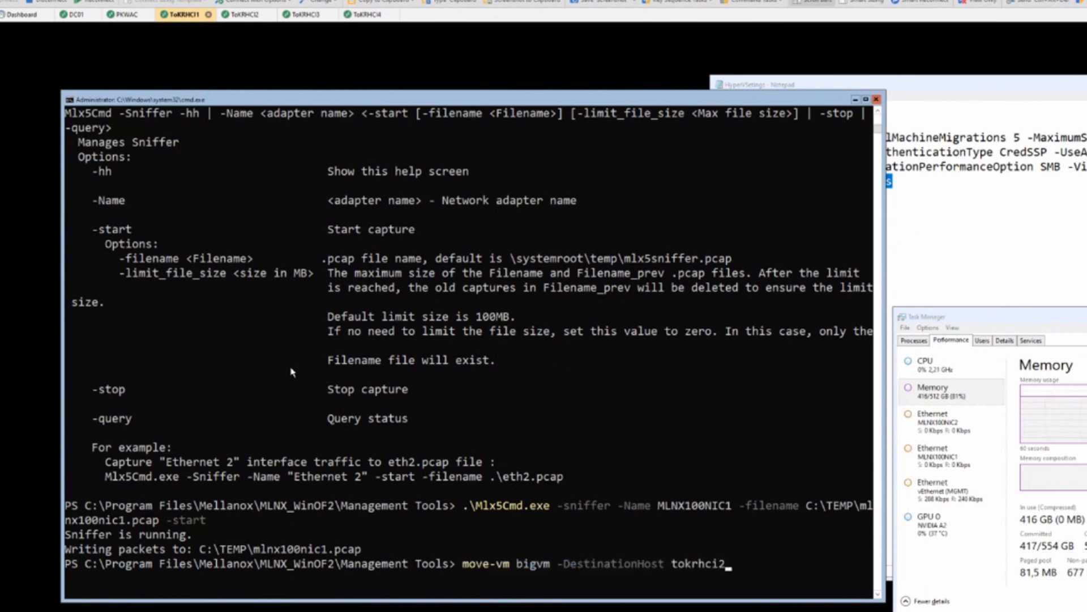
key(Return)
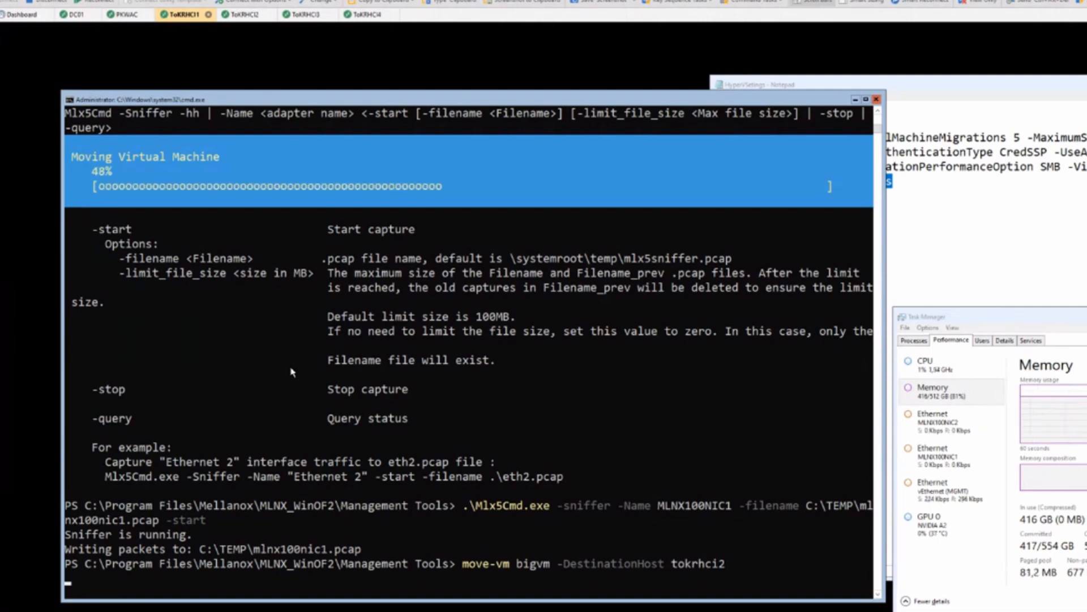
mouse_move(725, 225)
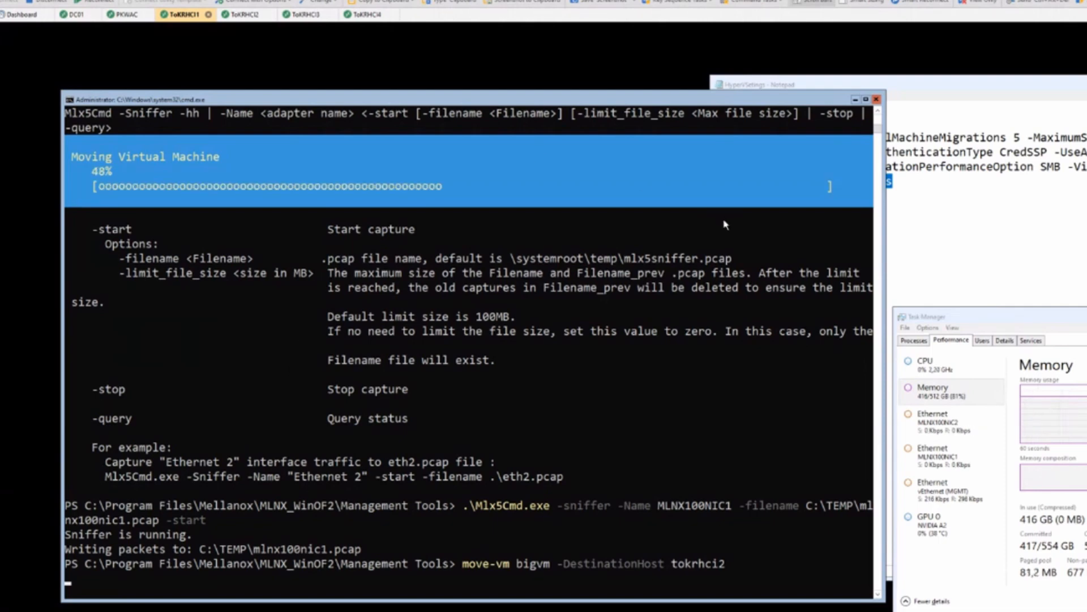
Launch a second PowerShell window via Task Manager's run new task prompt
click(906, 327)
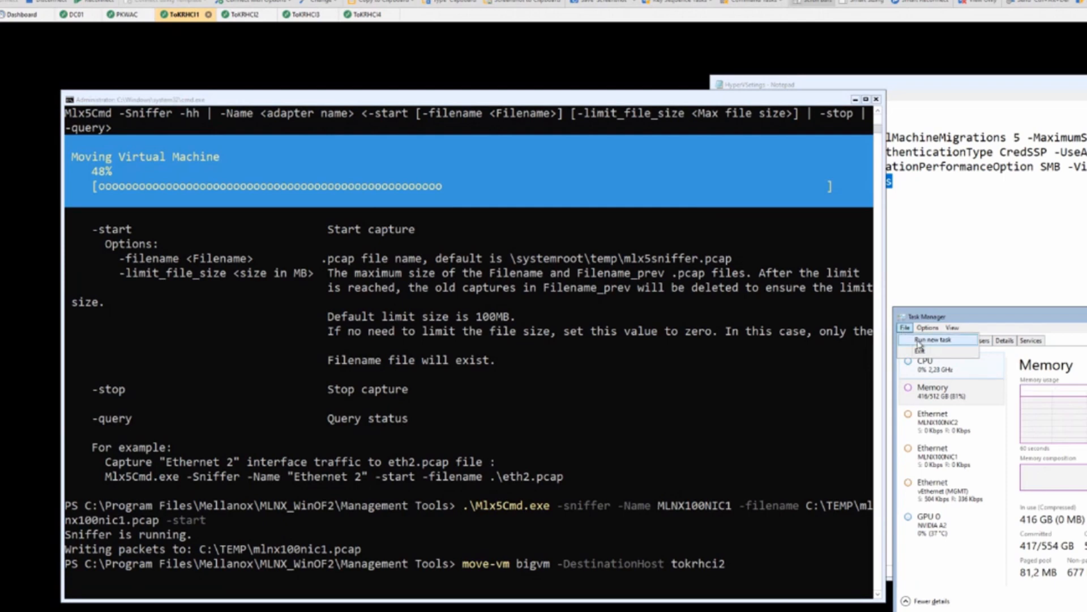
click(935, 340)
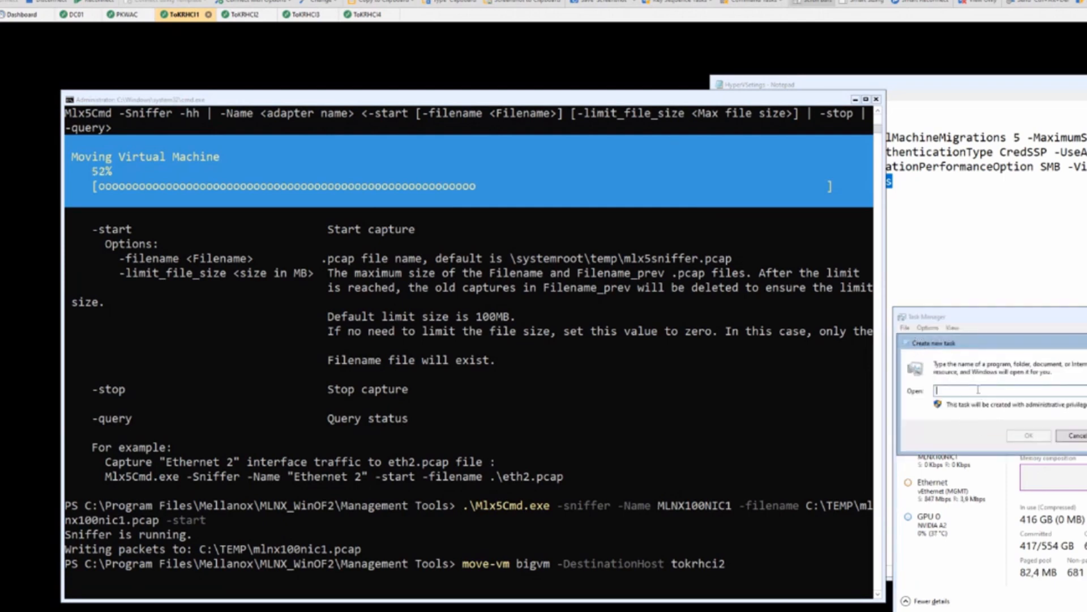
text(powershell)
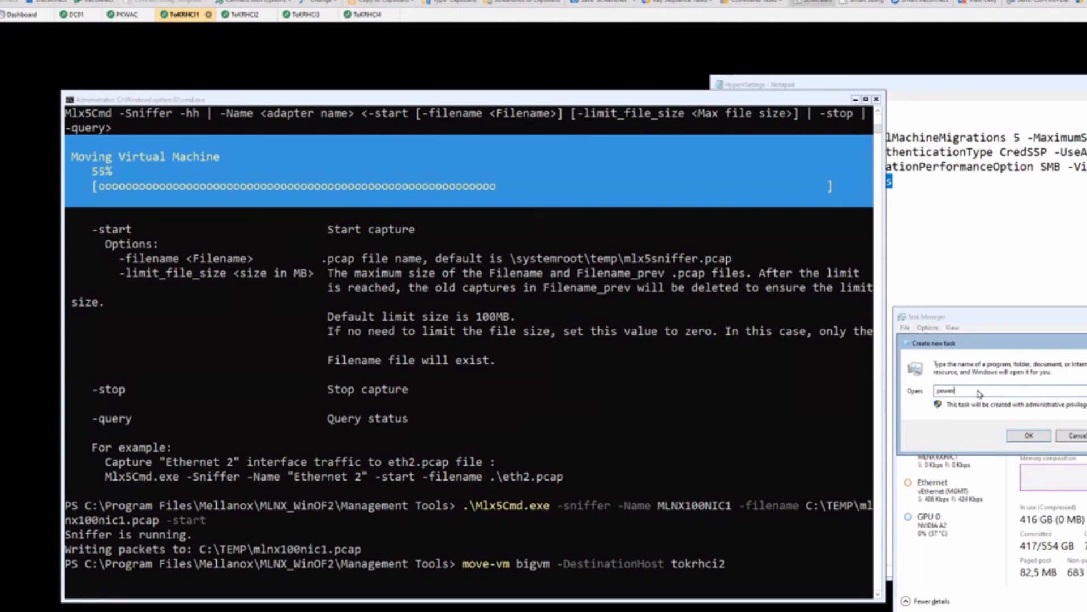
click(1028, 436)
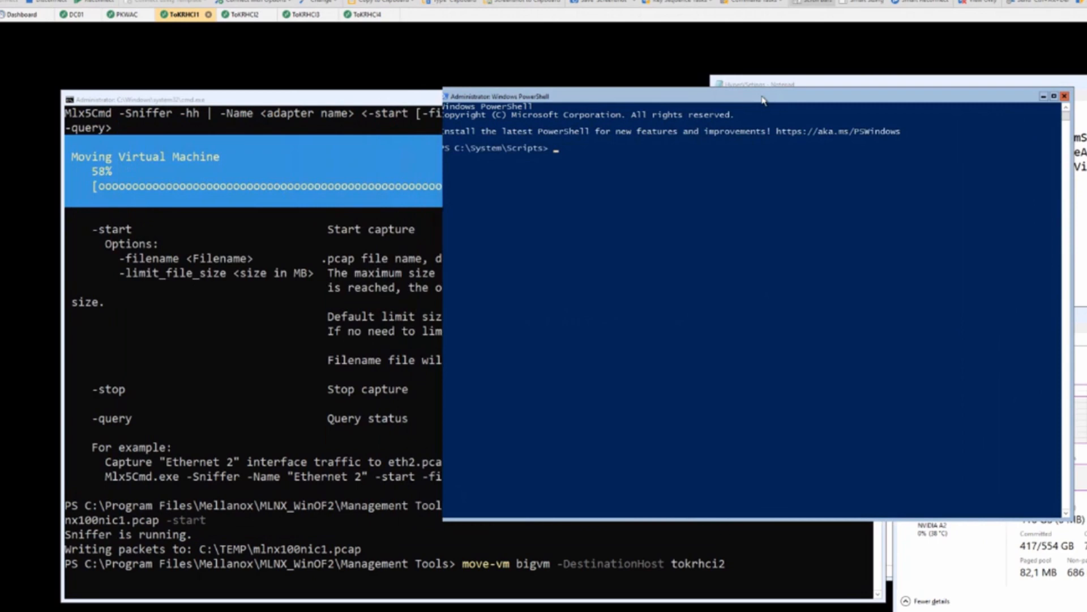
Change into C:\Program Files\Mellanox\MLNX_WinOF2\Management Tools in the new window
text(cd \)
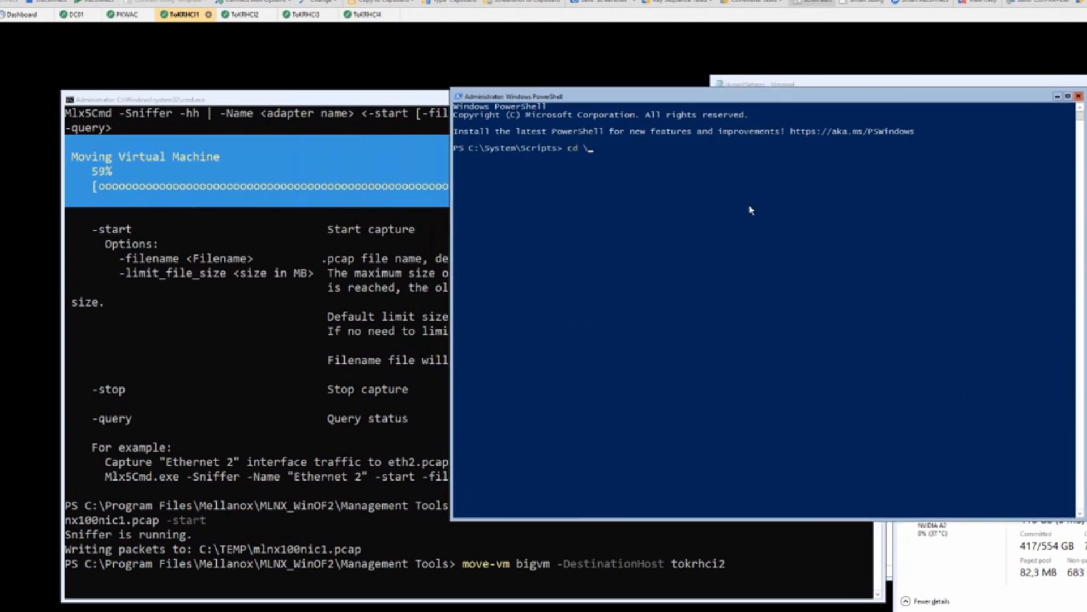
text('C:\Program Files\M)
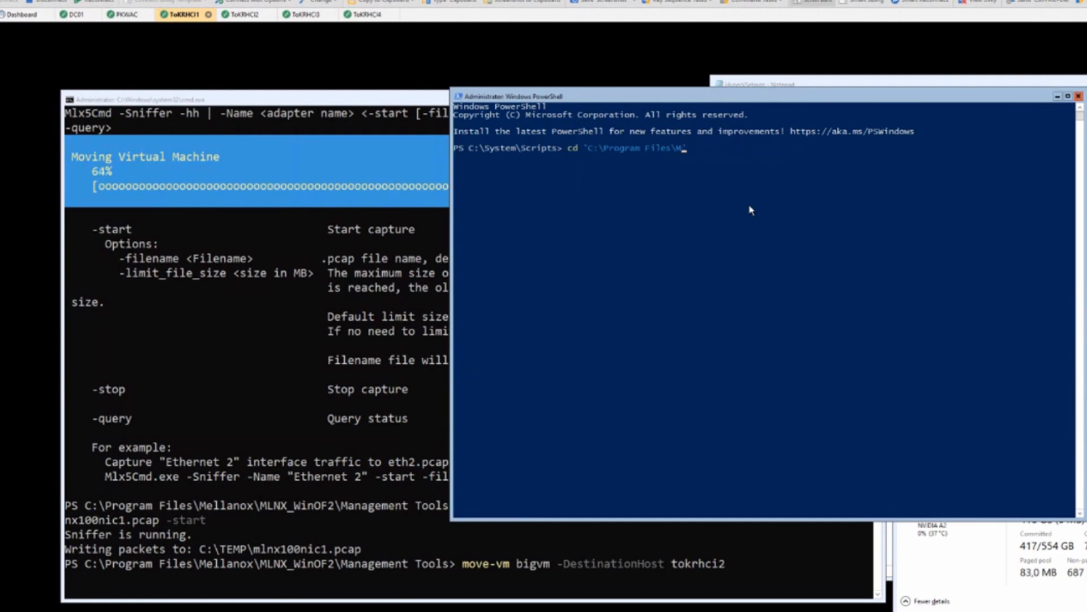
text(ellanox\MLNX_WinOF2\Management Tools\)
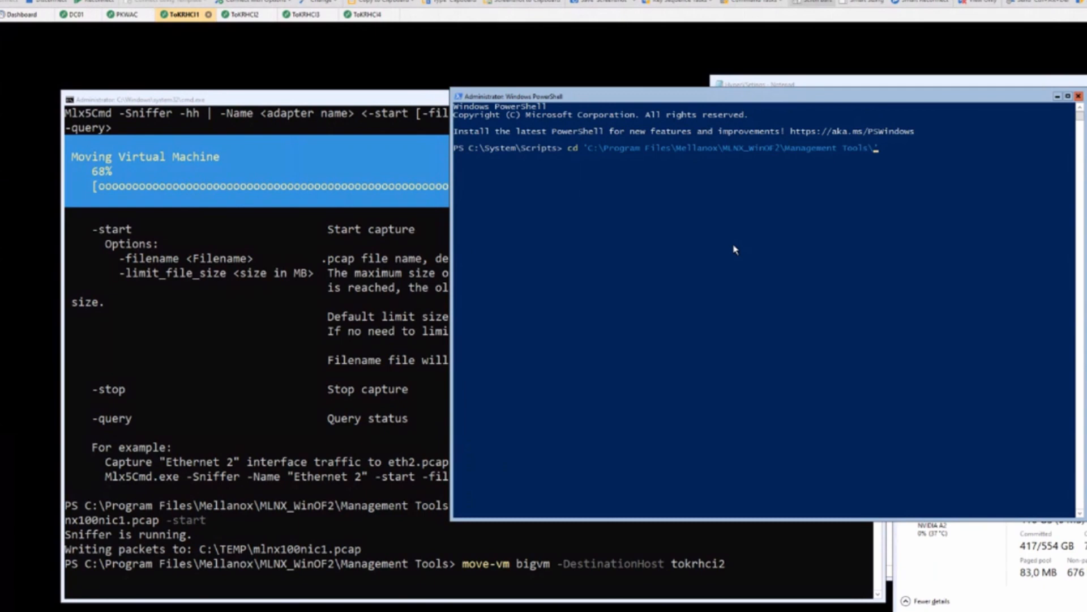
key(Return)
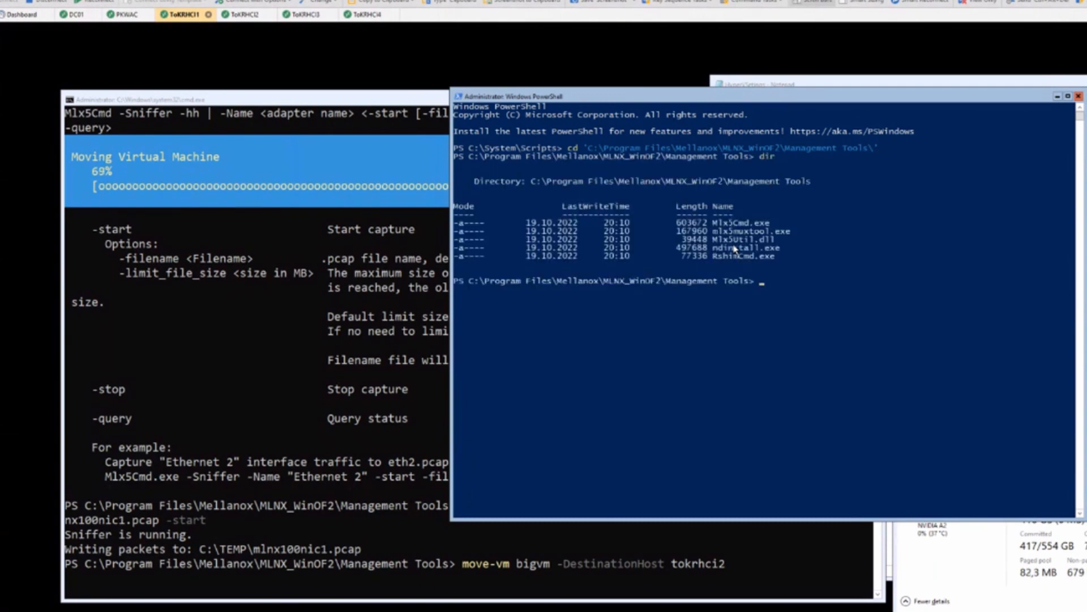
Stop the capture with .\Mlx5Cmd.exe -sniffer -name Mlnx100NIC1 -stop
text(.\Mlx5Cmd.exe)
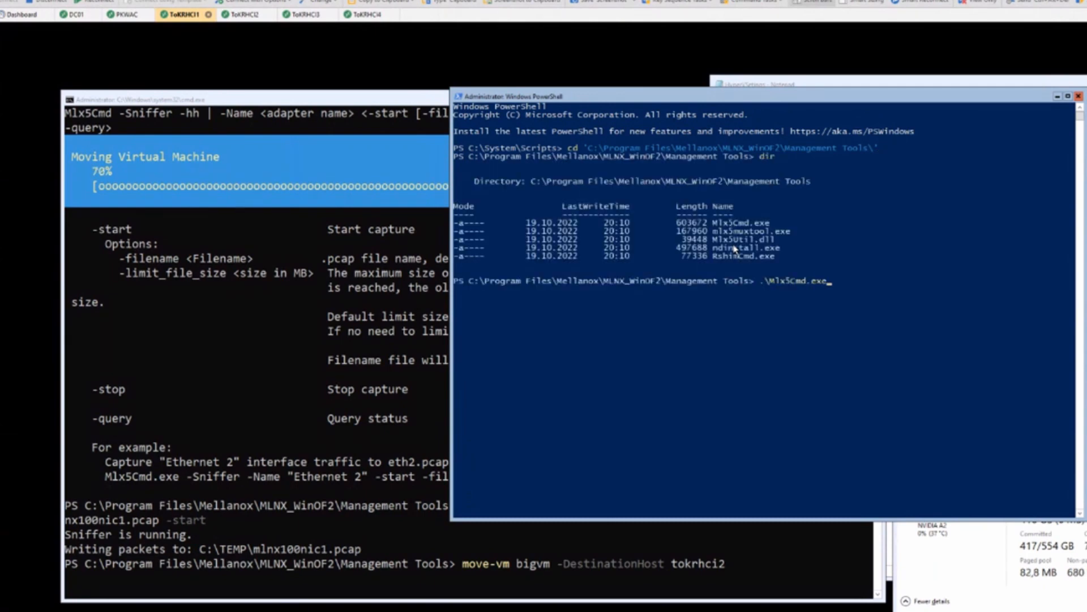
text(-sniffer -name)
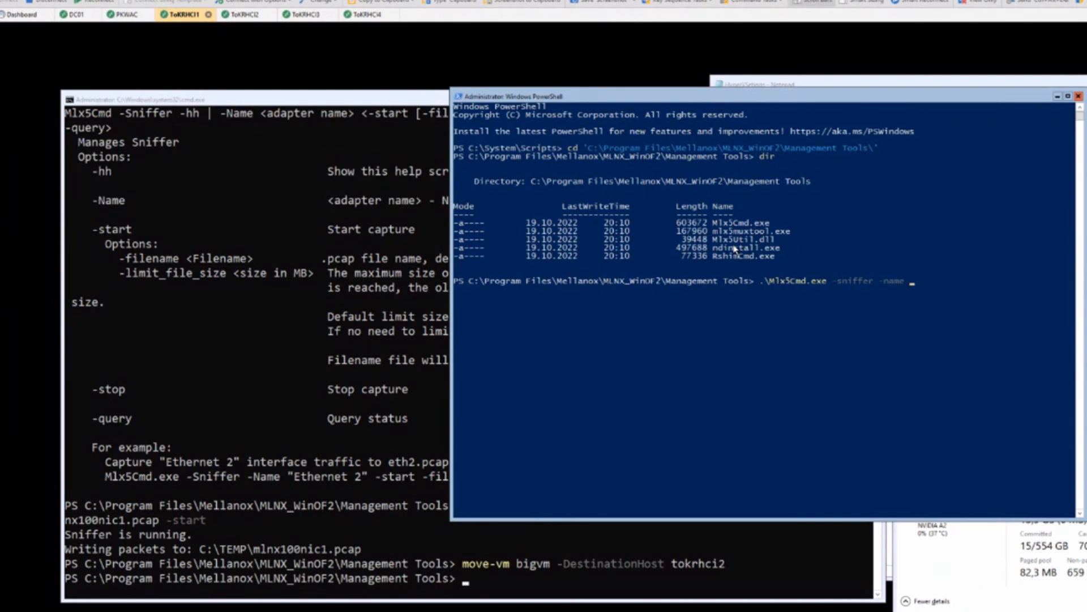
text(Mlnx1)
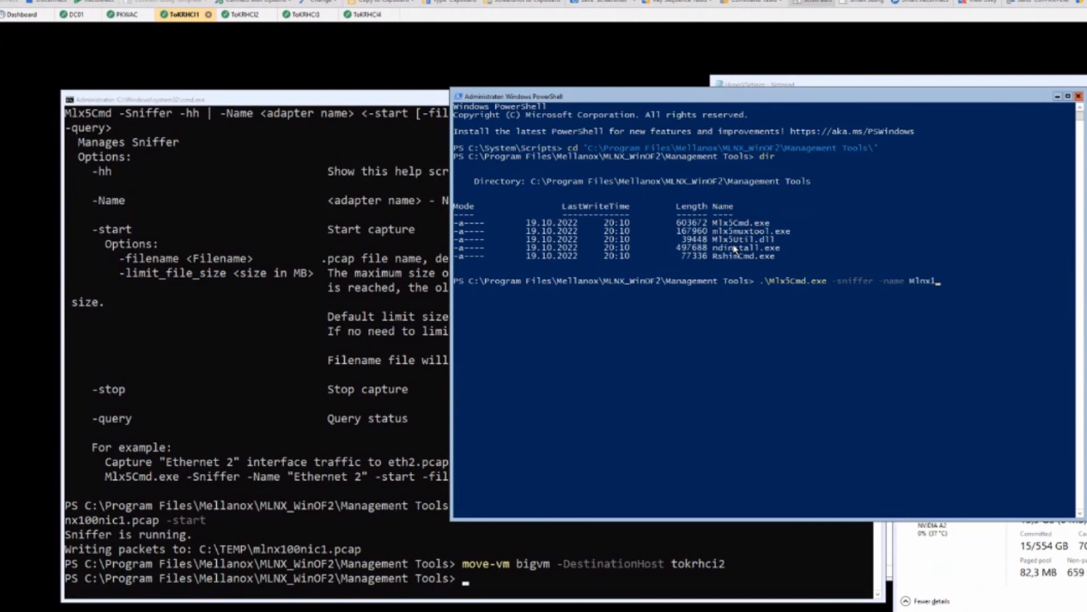
text(00NIC1)
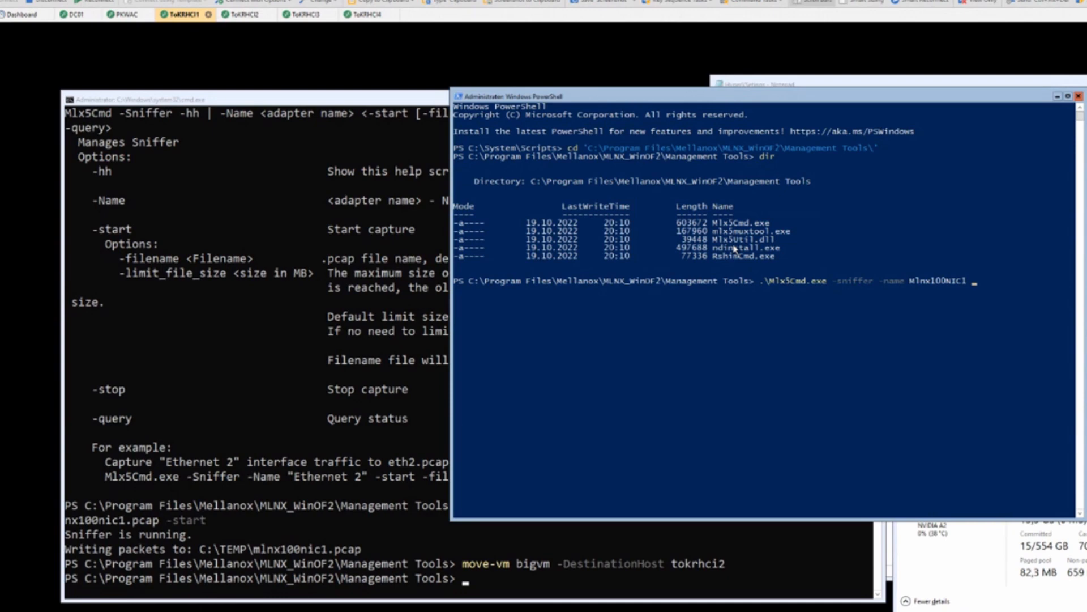
text(-stop)
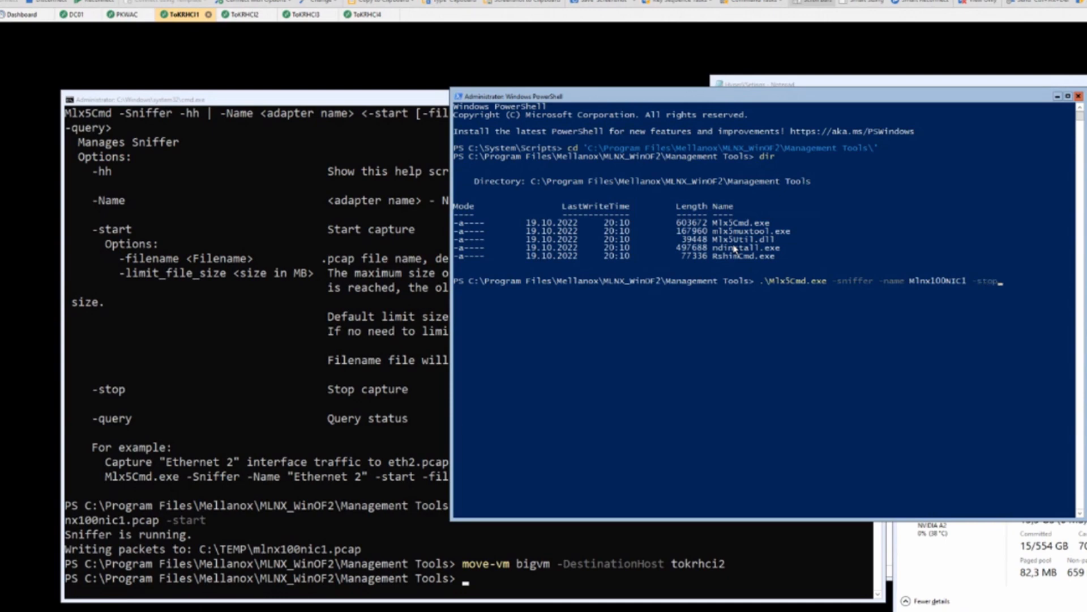
mouse_move(679, 352)
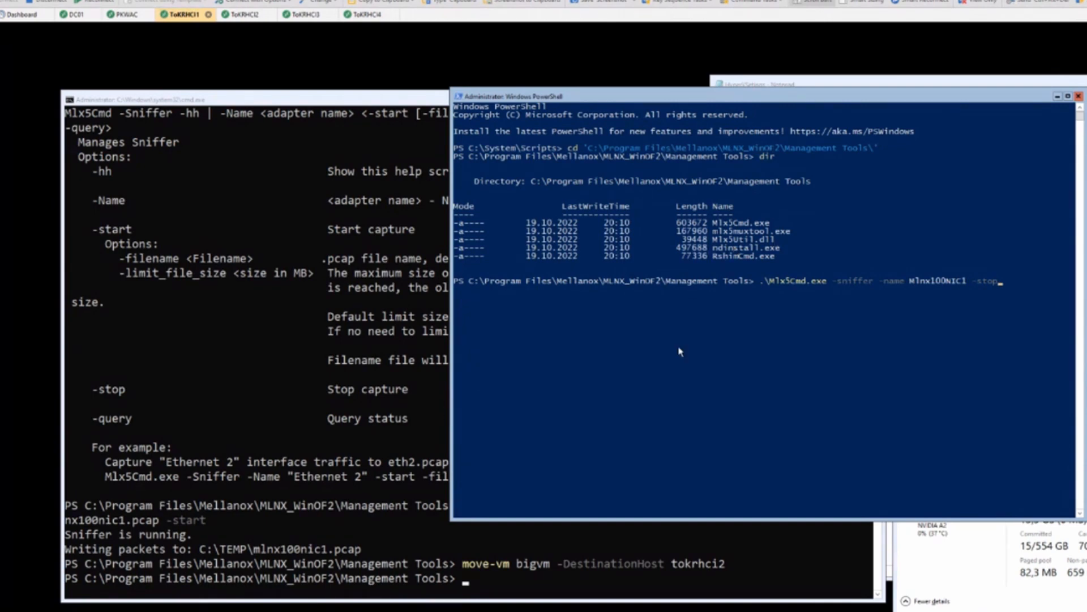
key(Return)
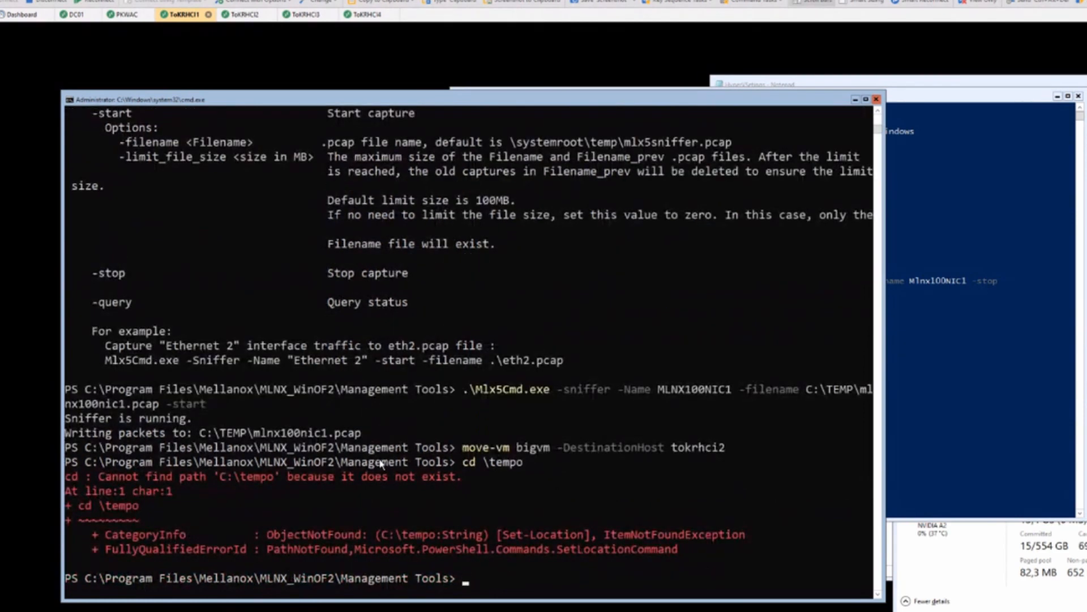
Change into C:\temp to list the mlnx100nic1.pcap and mlnx100nic1_prev.pcap capture files
text(cd \temp)
text(dir)
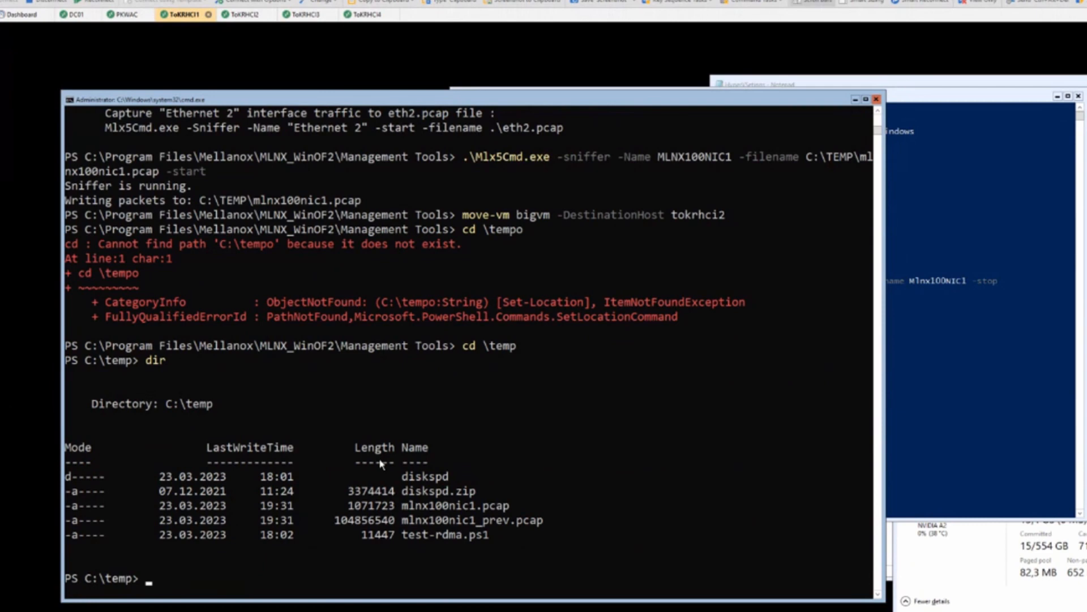
mouse_move(392, 516)
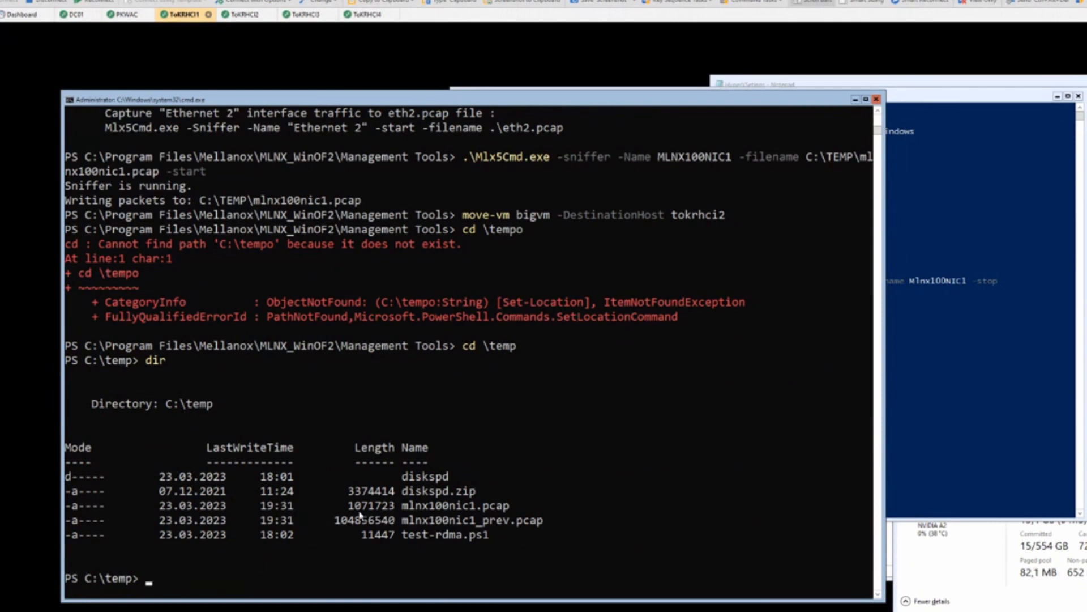
mouse_move(379, 512)
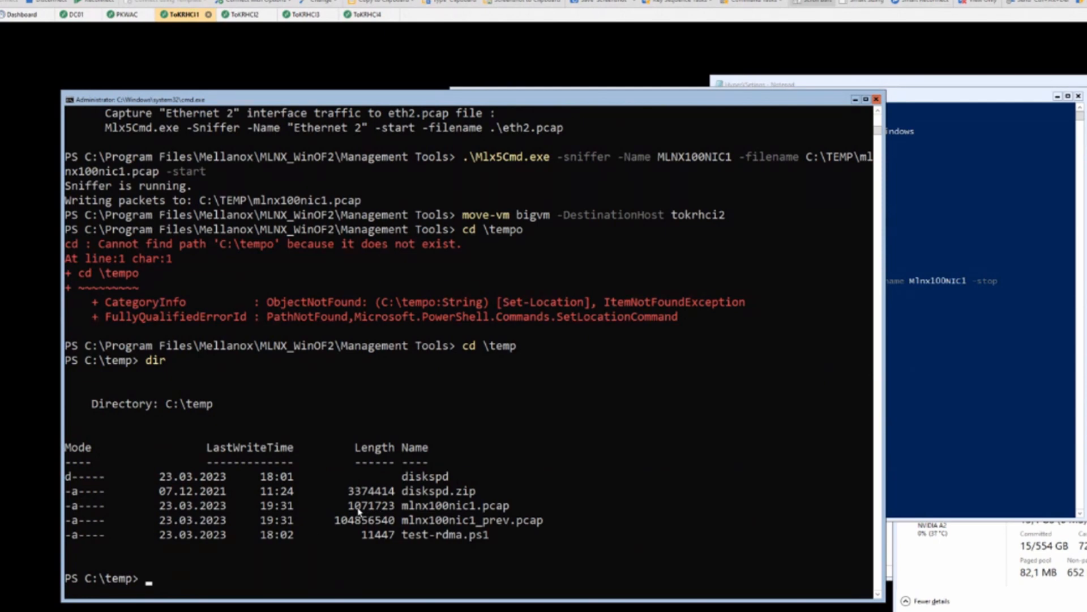
mouse_move(341, 528)
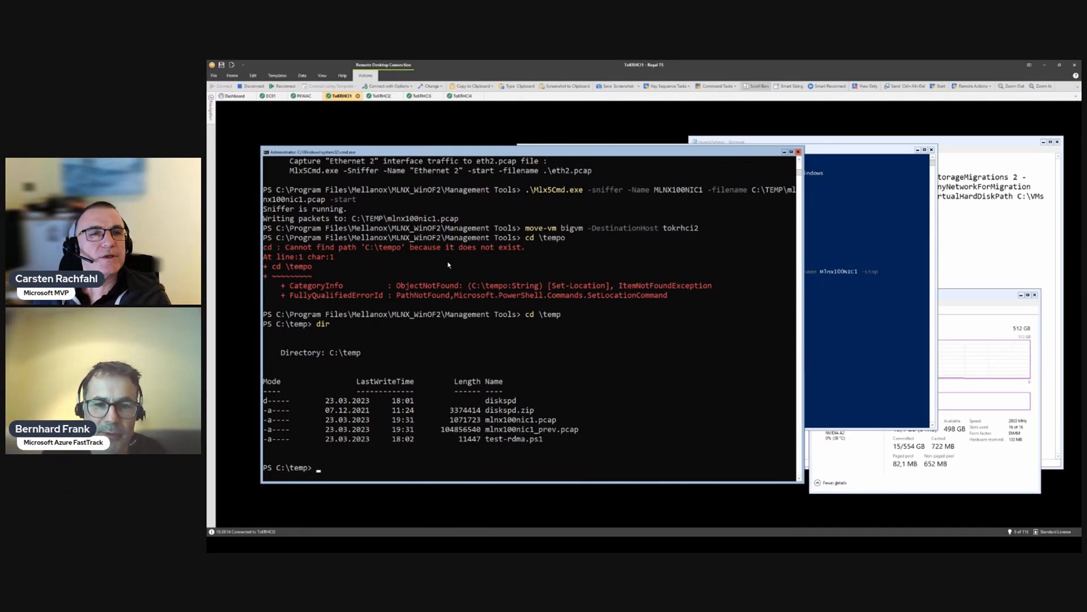
Switch to the PKWAC management session, launch Wireshark and choose File > Open
click(303, 95)
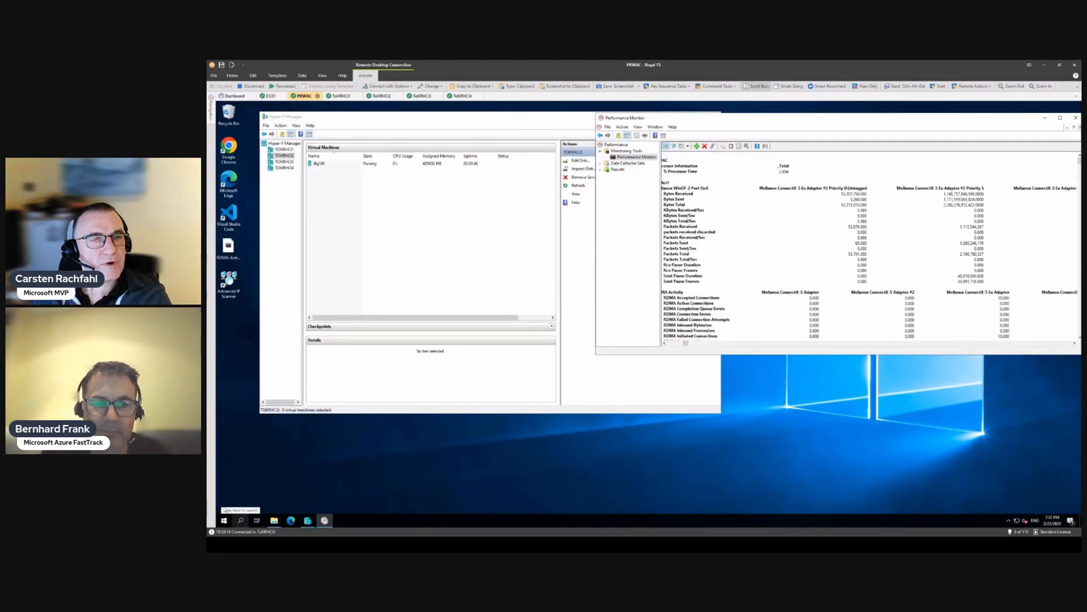
click(223, 521)
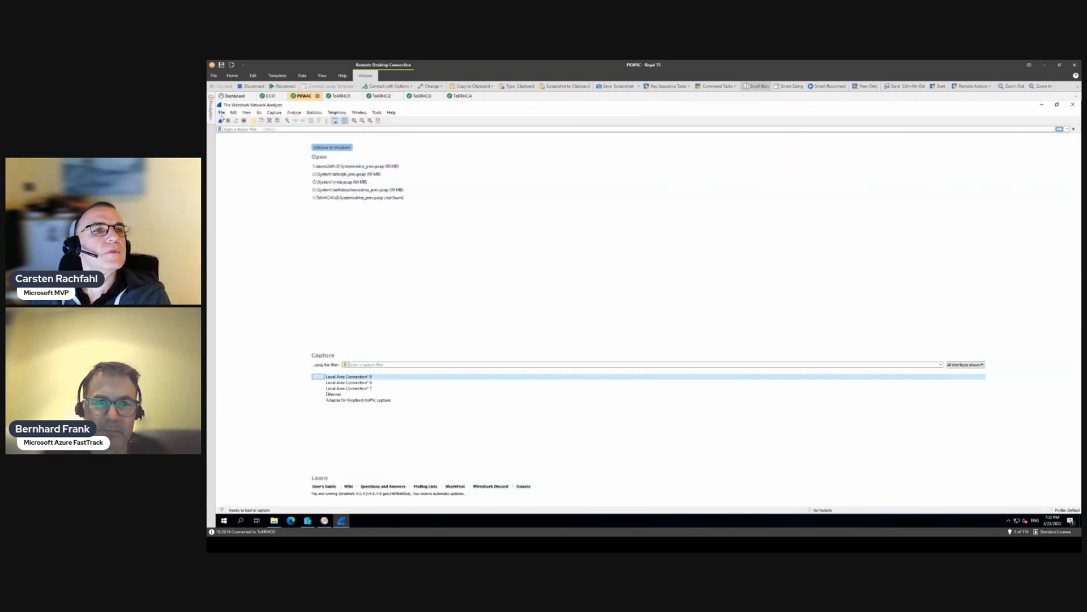
click(222, 112)
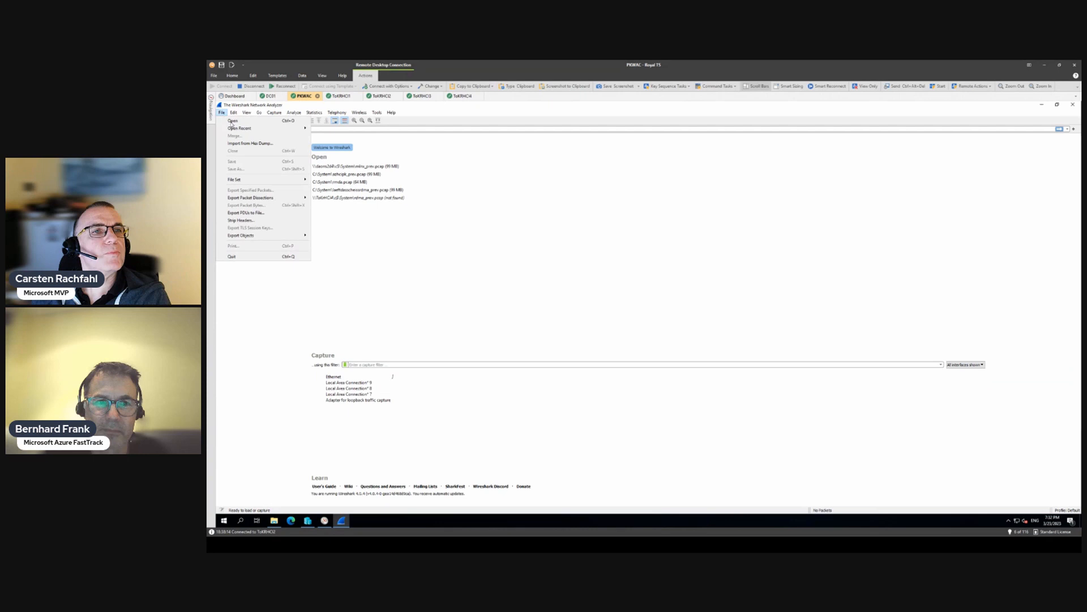
click(233, 120)
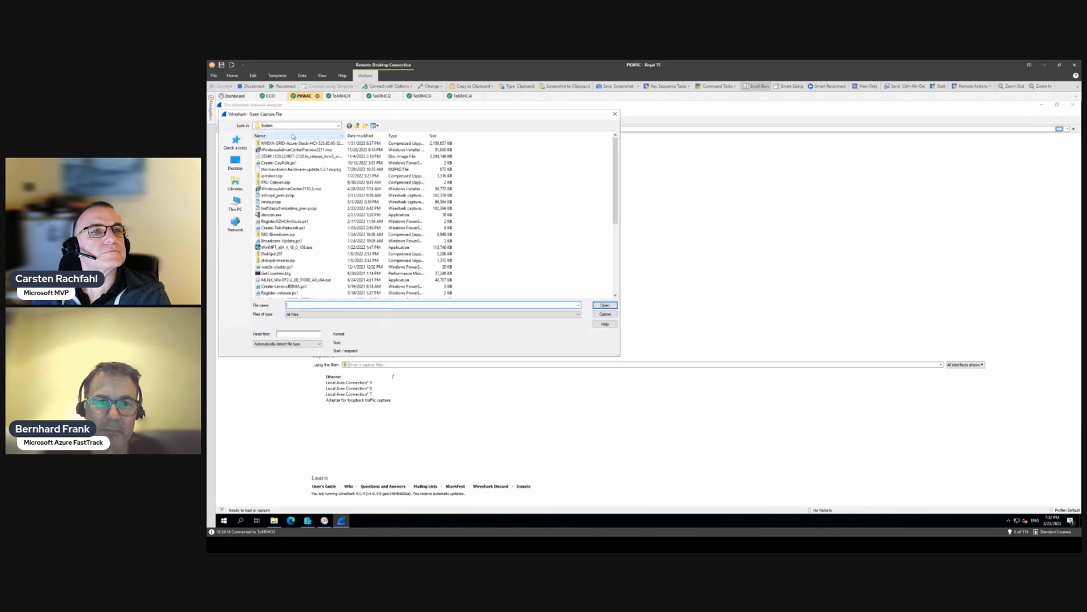
Open mlnx100nic1_prev.pcap from the temp folder to show the RoCE RDMA packets
click(337, 126)
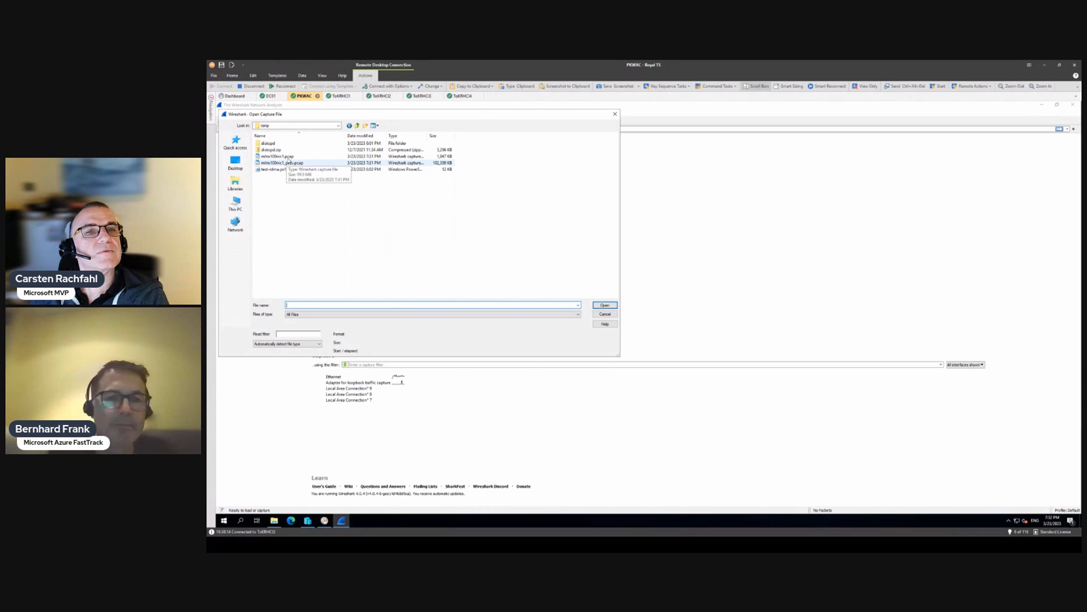
click(281, 162)
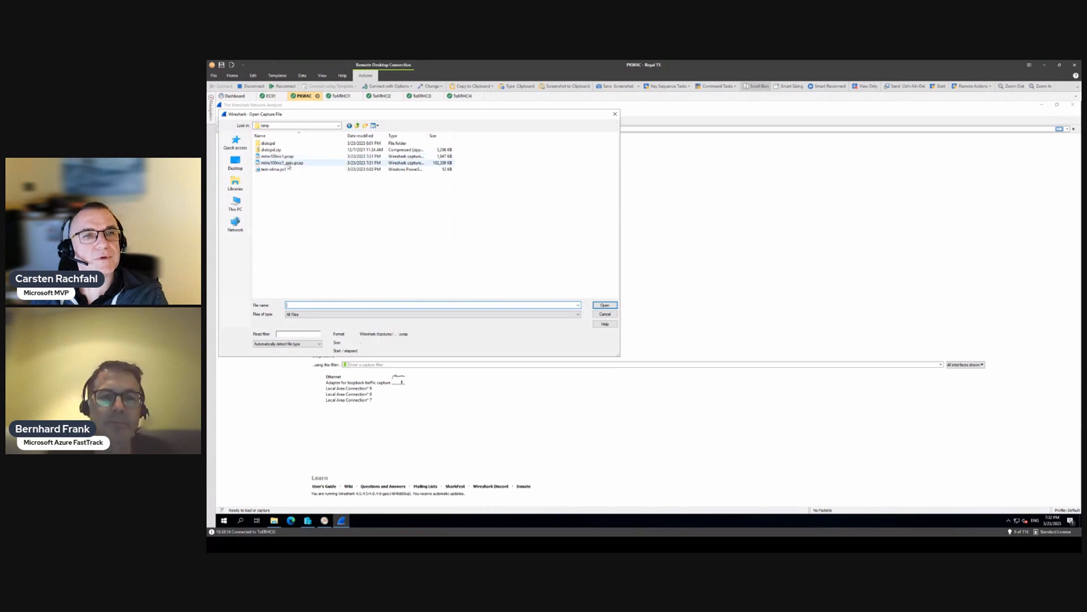
click(603, 306)
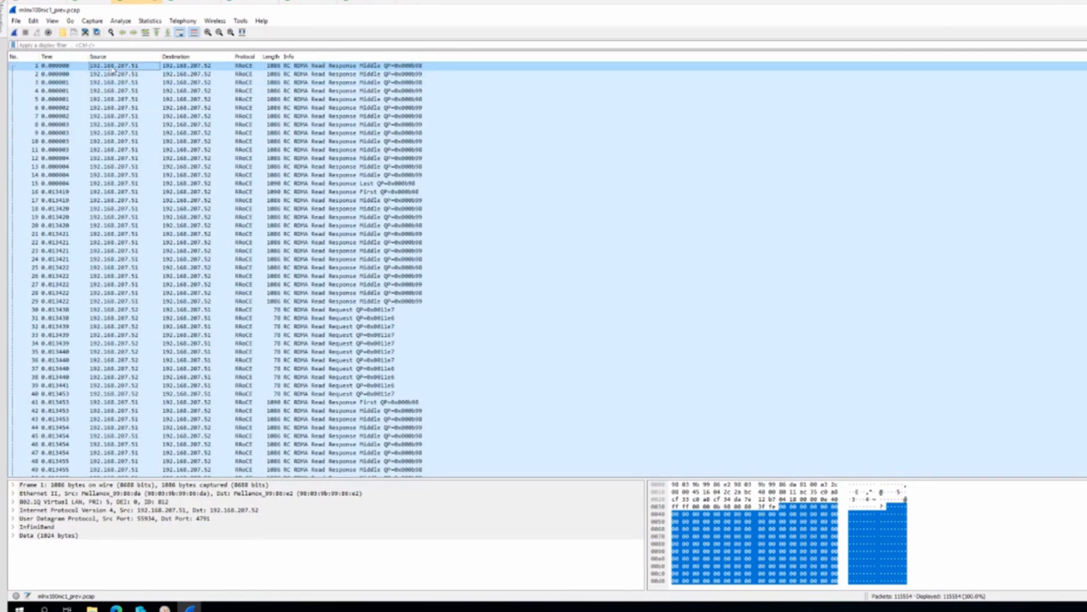
mouse_move(207, 66)
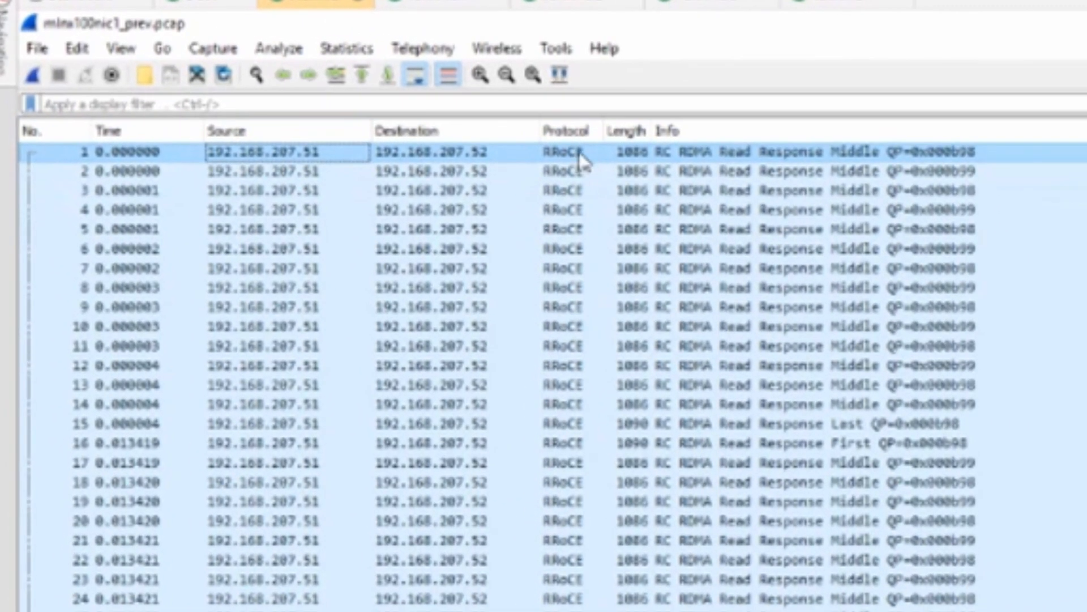
mouse_move(756, 163)
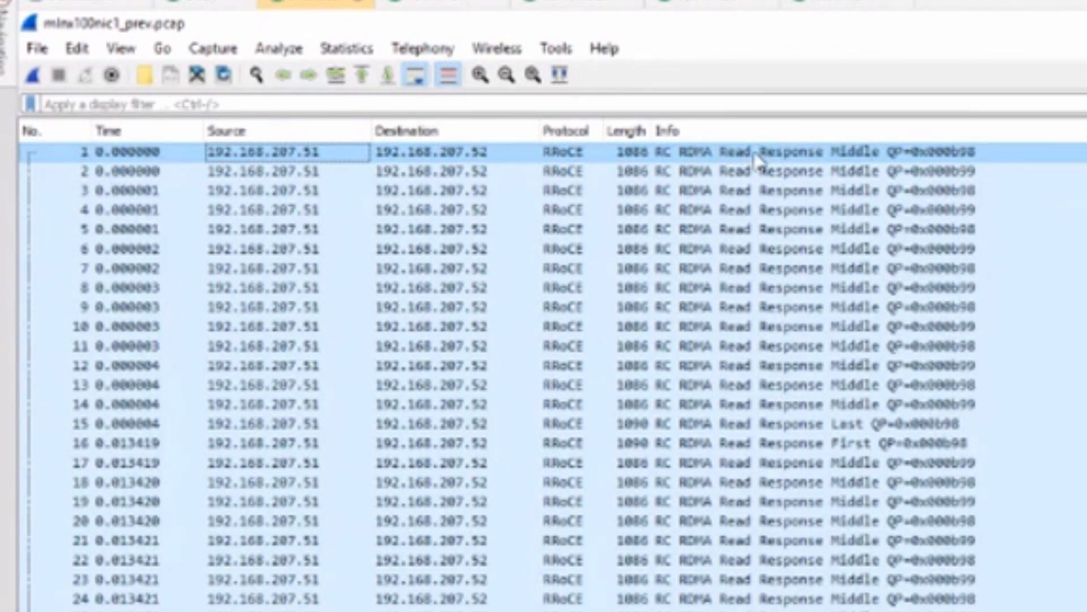
mouse_move(767, 161)
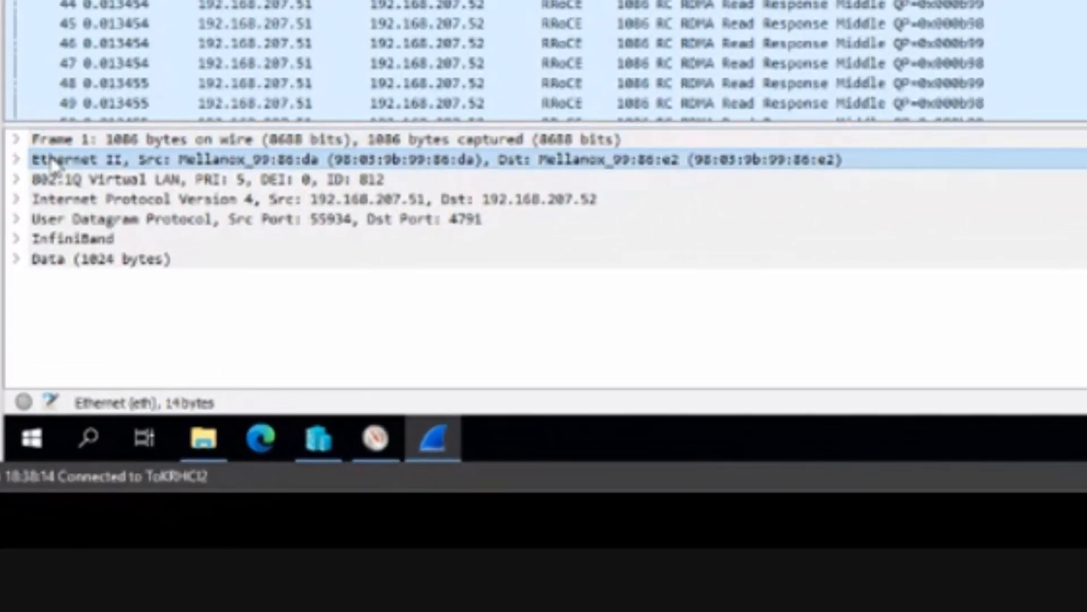
mouse_move(207, 167)
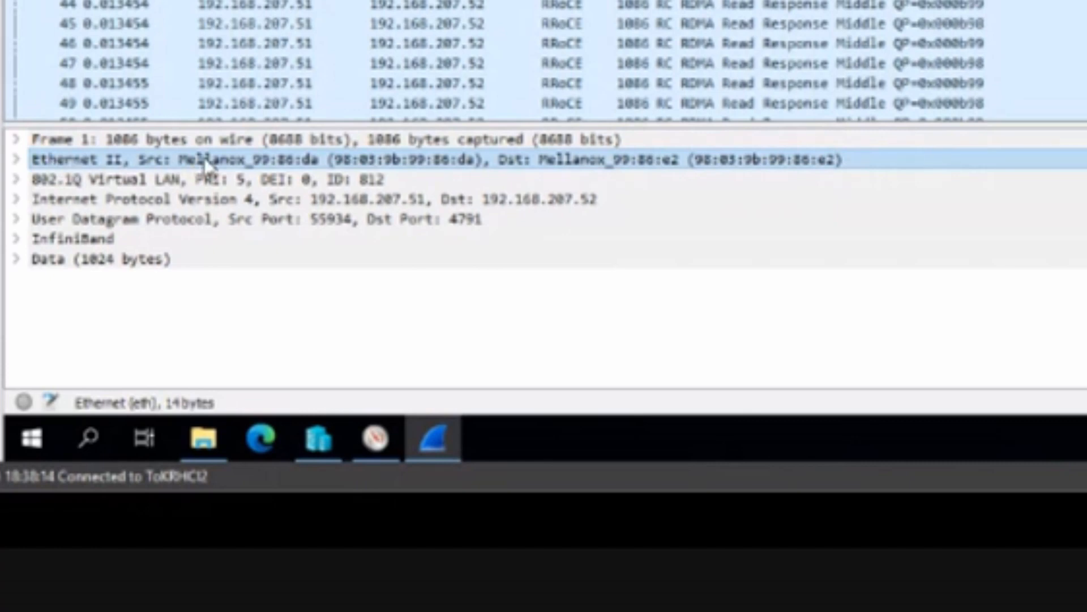
mouse_move(548, 180)
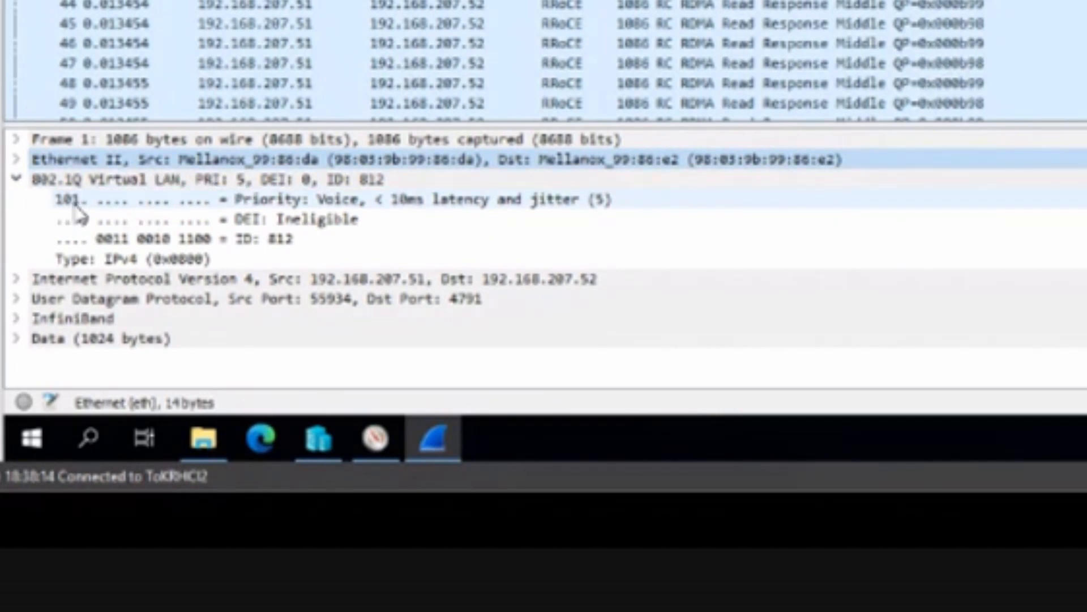
mouse_move(483, 213)
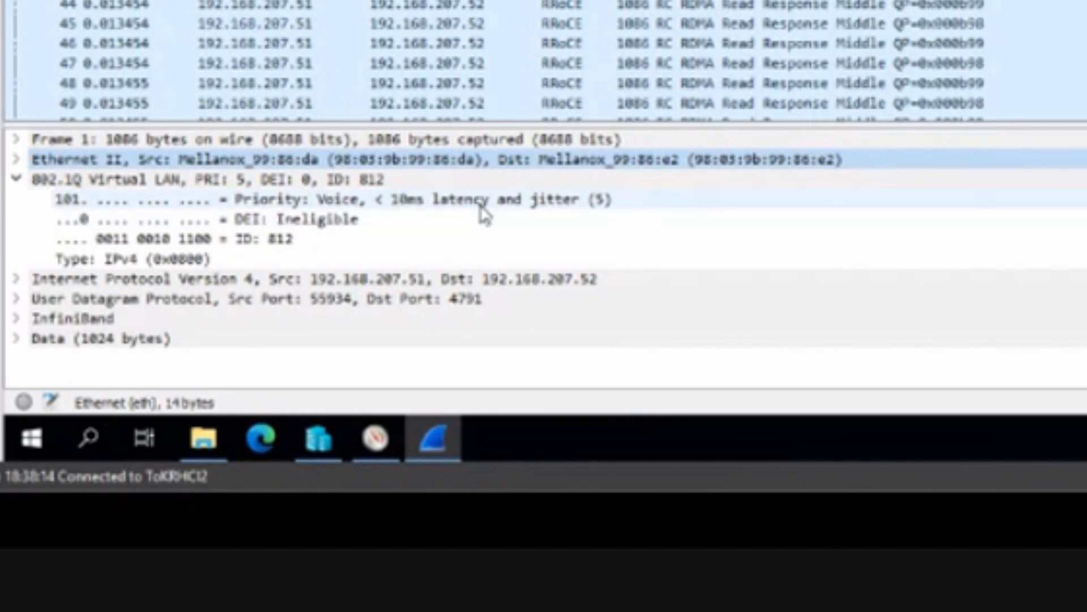
mouse_move(492, 201)
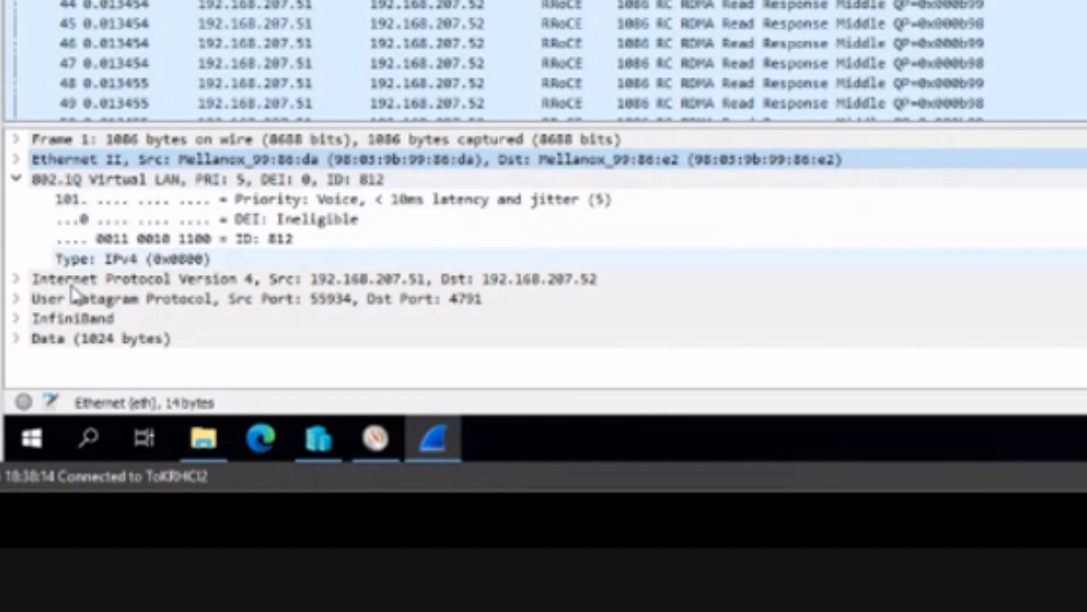
Inspect frame 1's IPv4, UDP (destination port 4791) and InfiniBand Base Transport headers in the details pane
click(12, 279)
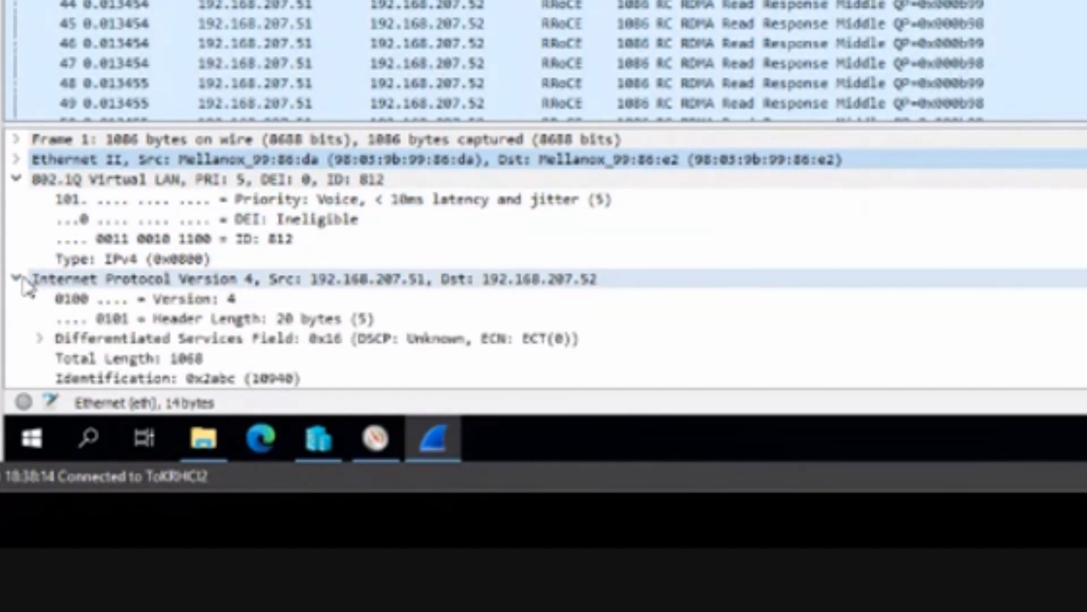
click(29, 280)
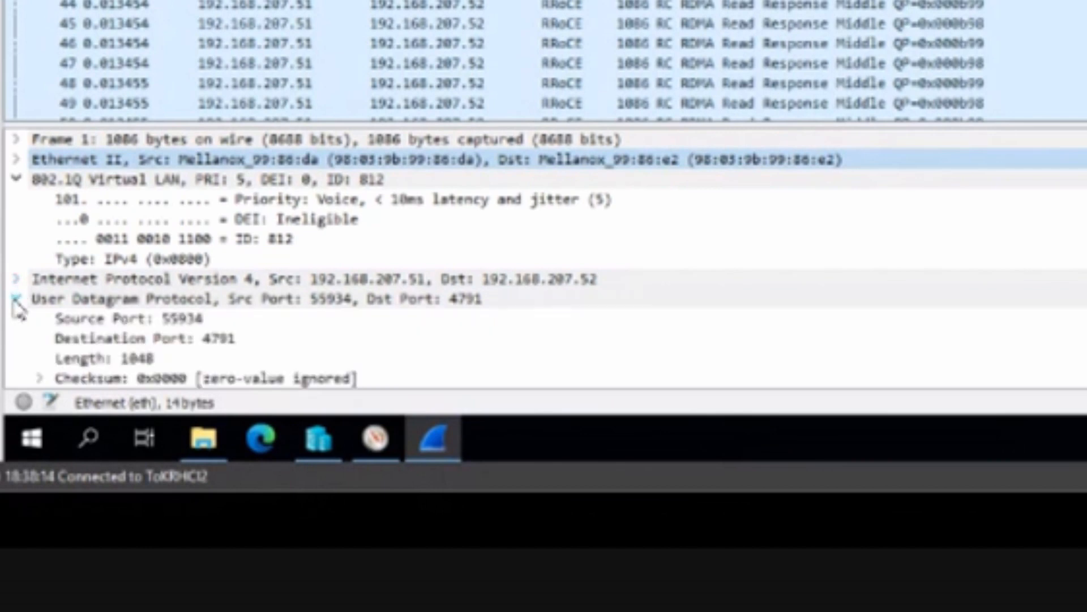
click(10, 299)
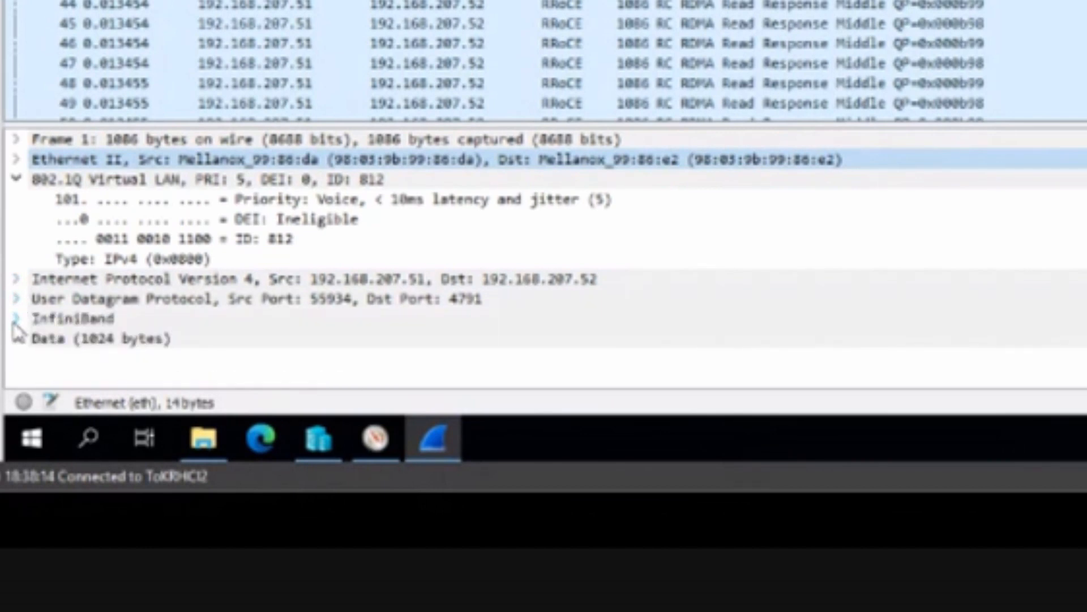
click(14, 318)
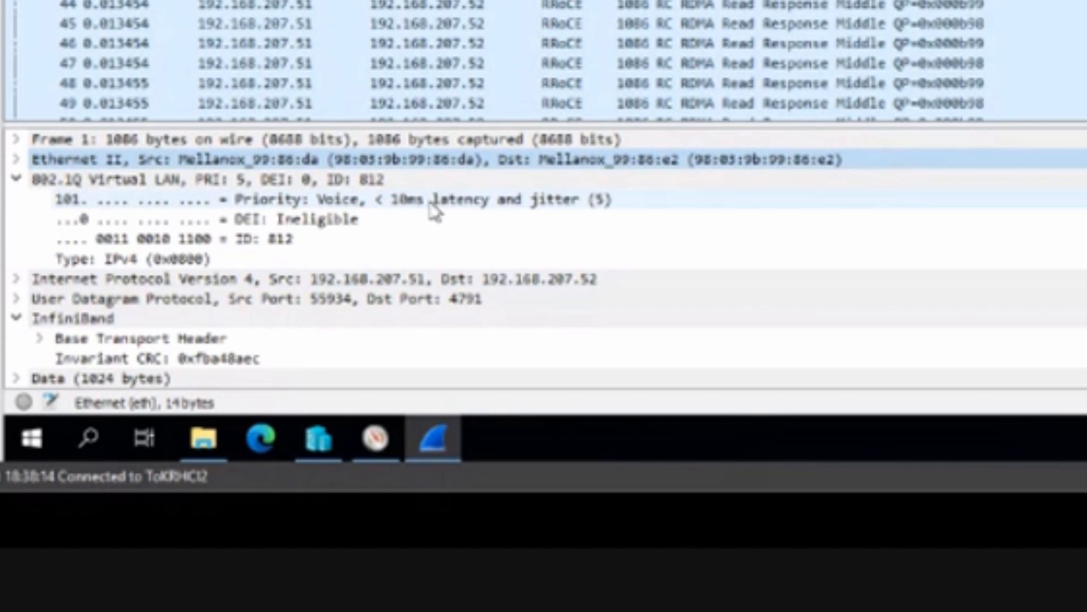
mouse_move(387, 225)
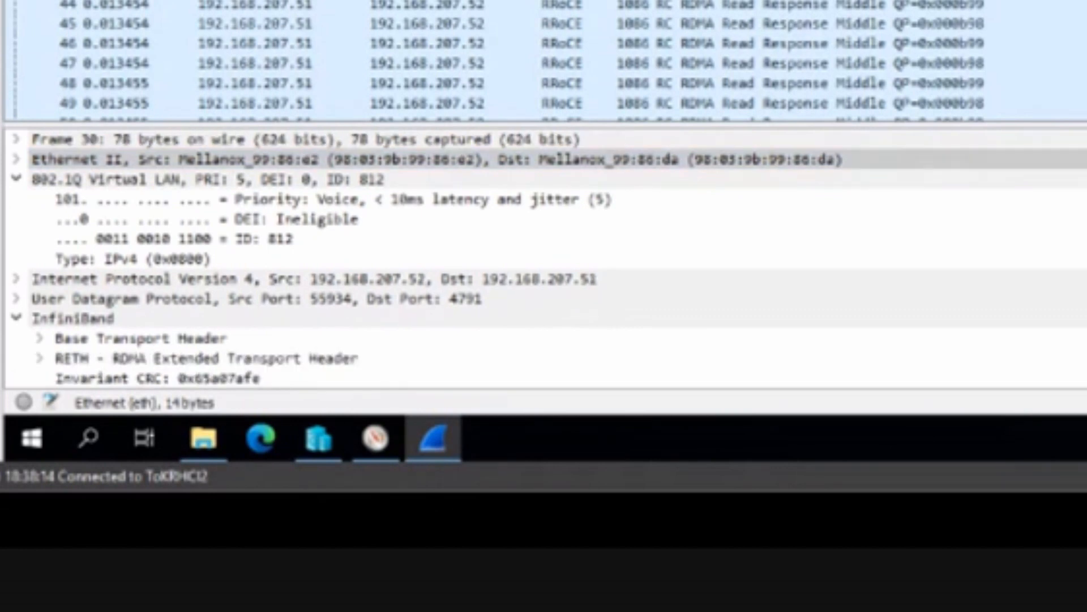
mouse_move(169, 196)
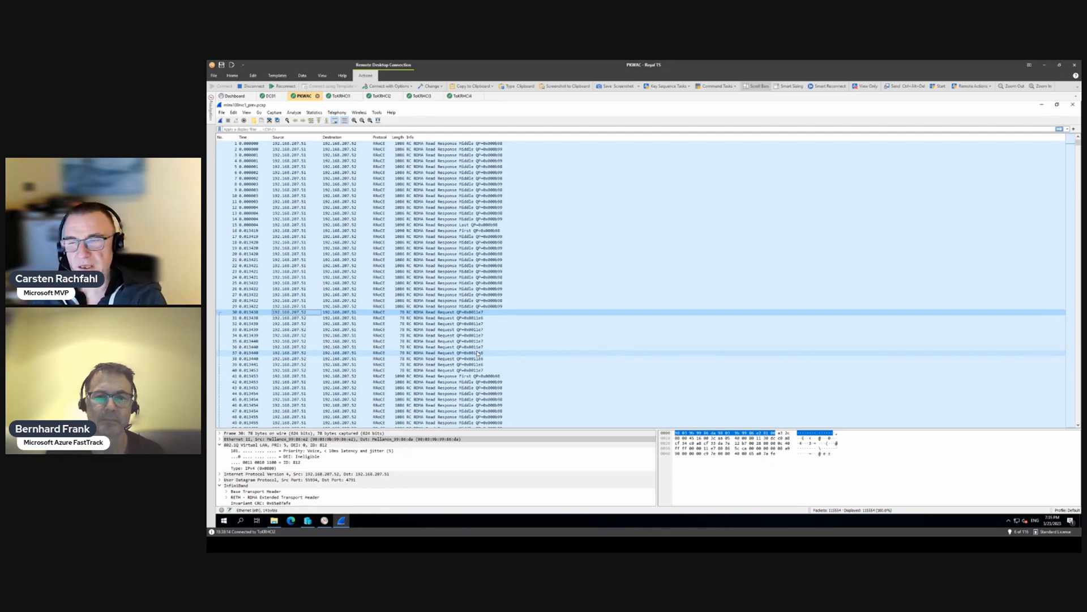
click(513, 340)
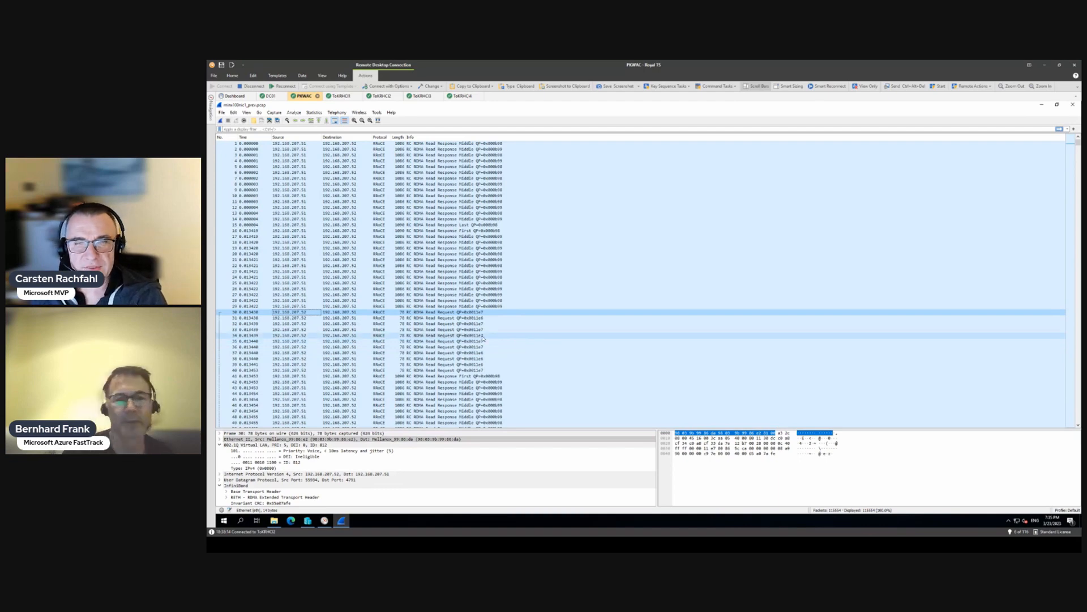
mouse_move(506, 358)
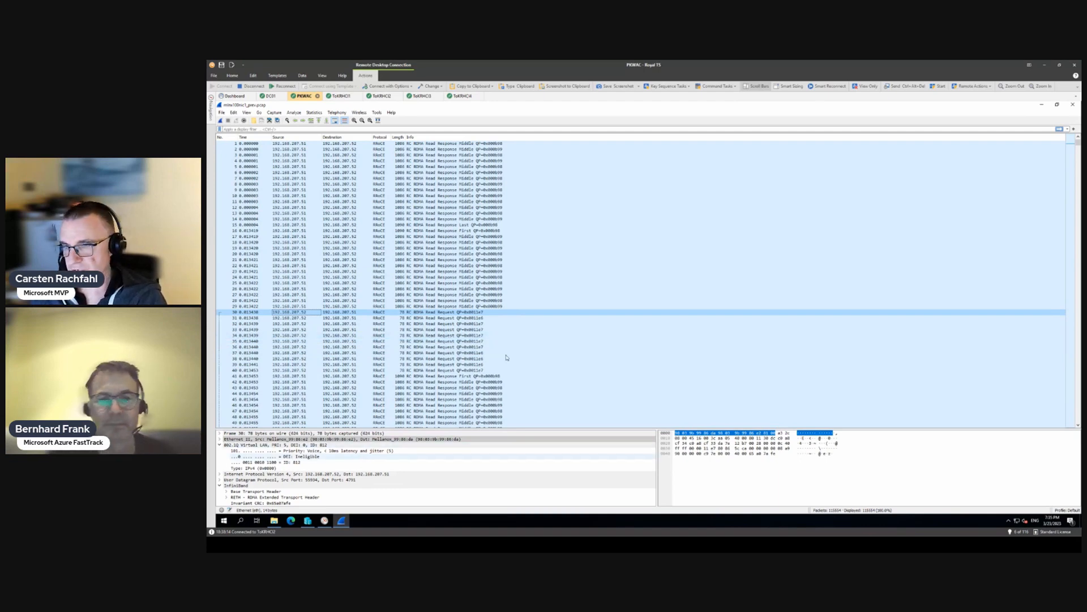
mouse_move(679, 319)
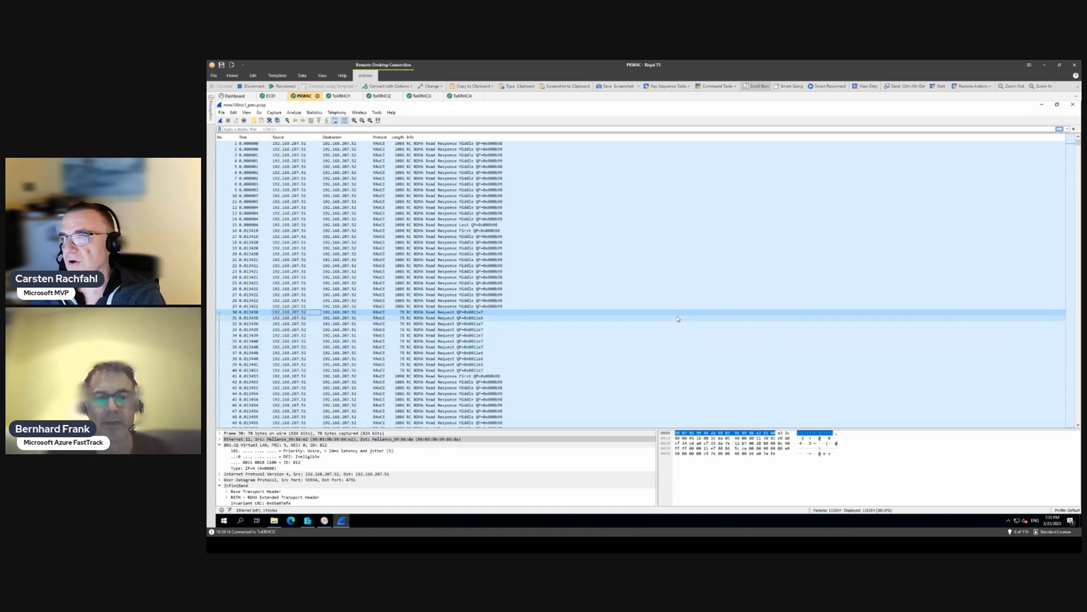